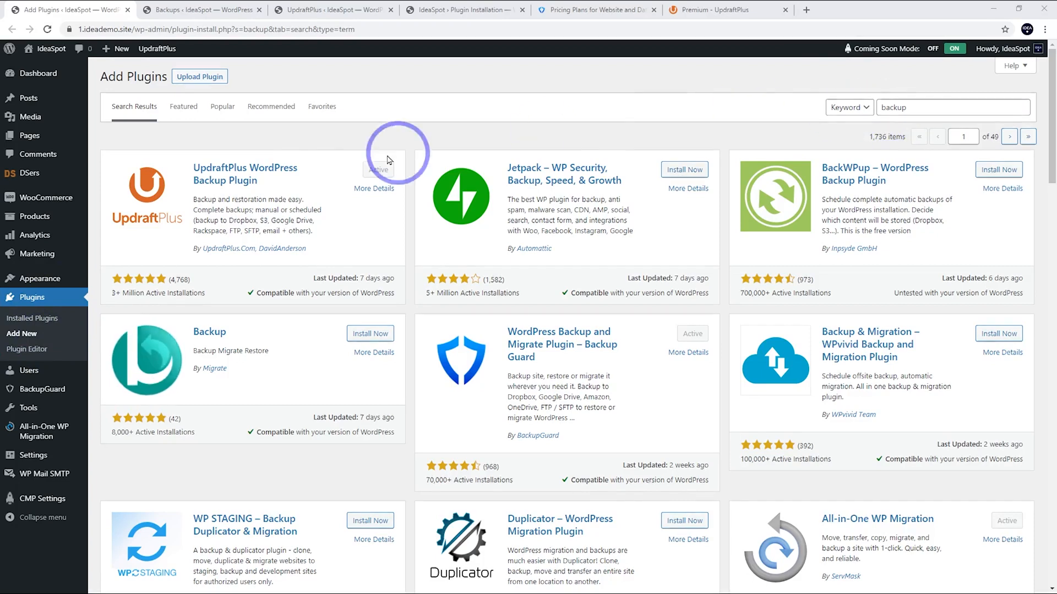
{"action": "mouse_move", "coordinate": [197, 199]}
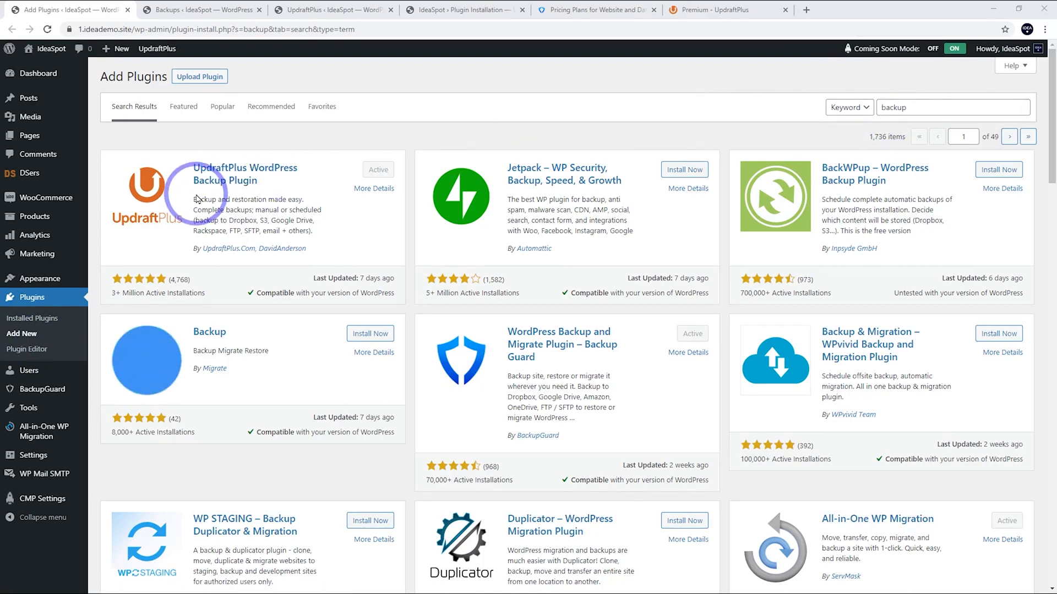
{"action": "mouse_move", "coordinate": [548, 263]}
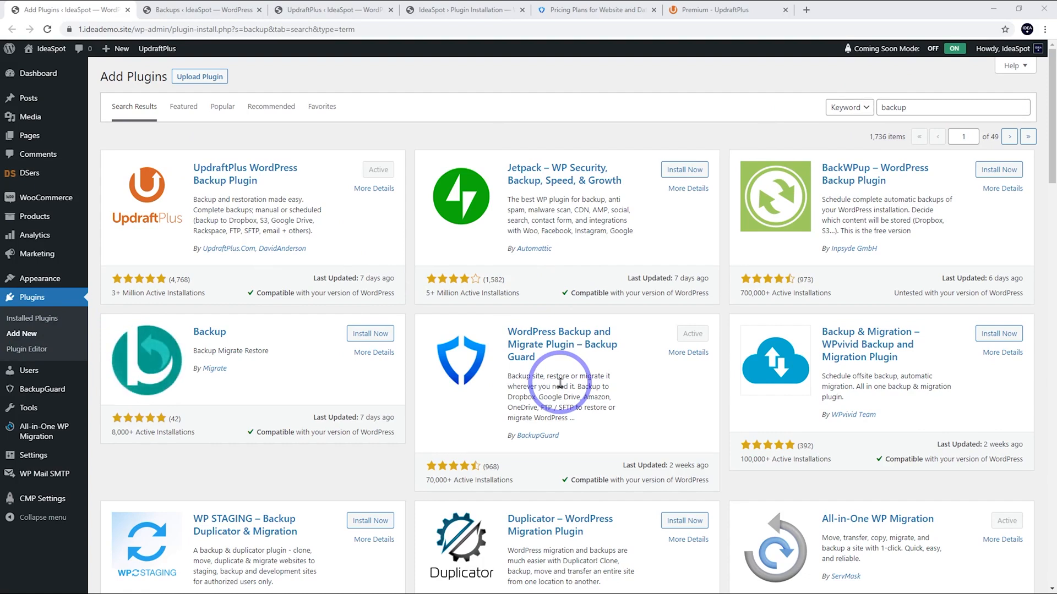
{"action": "mouse_move", "coordinate": [137, 166]}
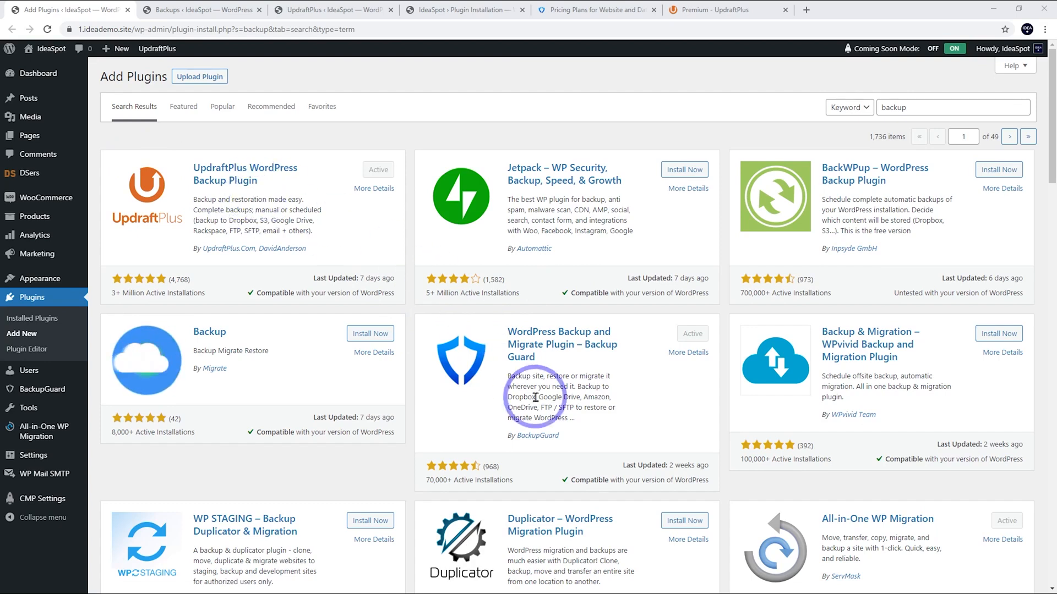
{"action": "mouse_move", "coordinate": [529, 375]}
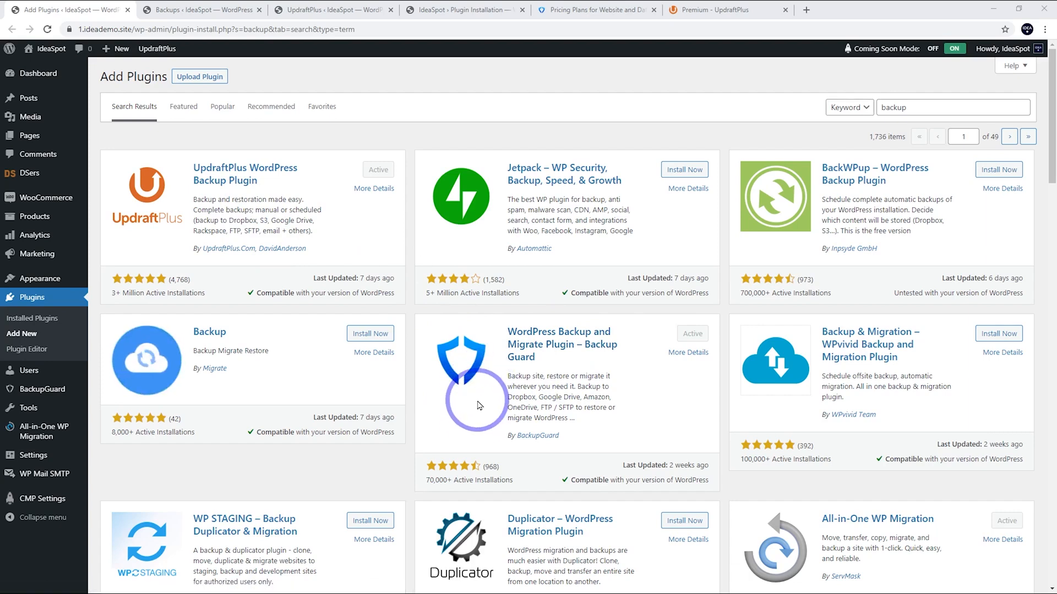
{"action": "mouse_move", "coordinate": [502, 445]}
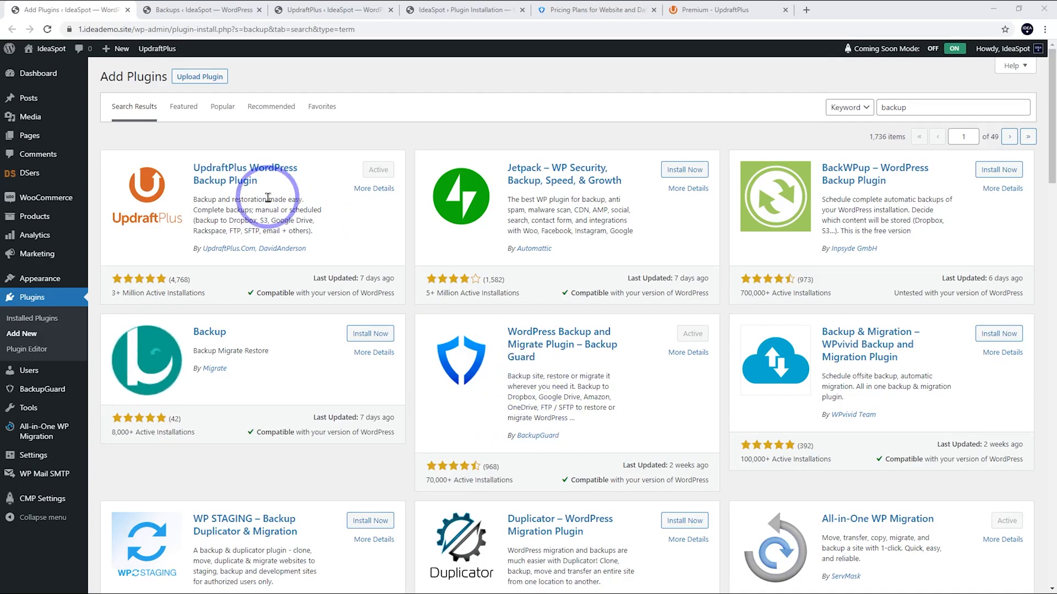
{"action": "mouse_move", "coordinate": [556, 404]}
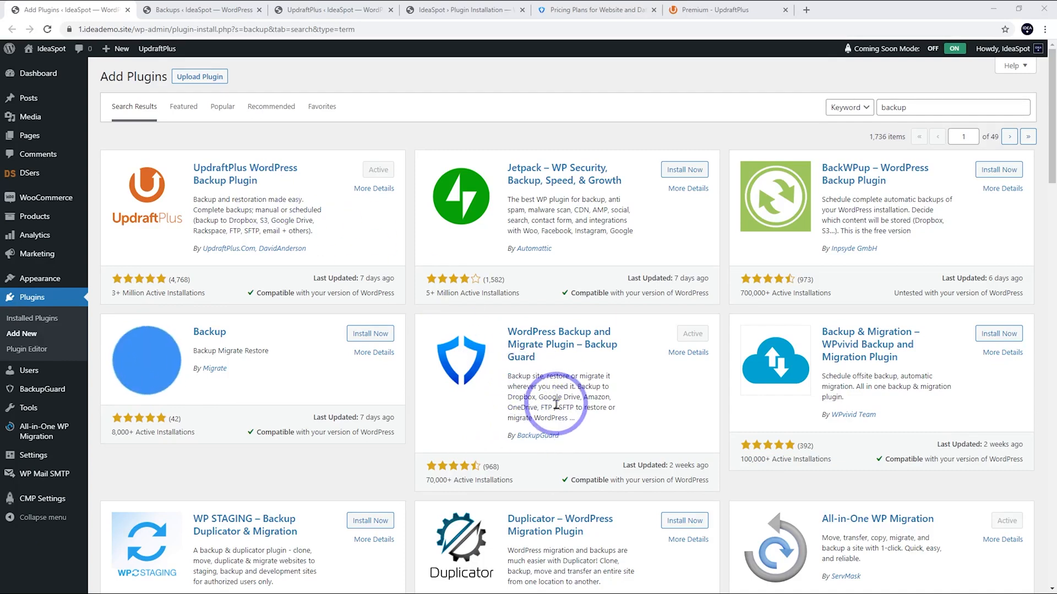
{"action": "mouse_move", "coordinate": [558, 352]}
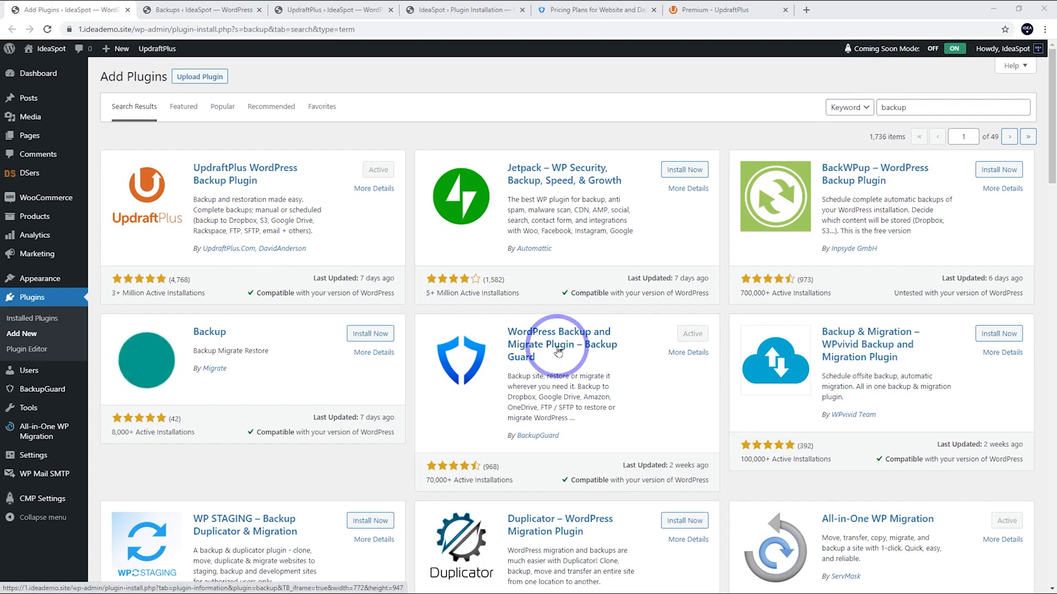
{"action": "mouse_move", "coordinate": [910, 344]}
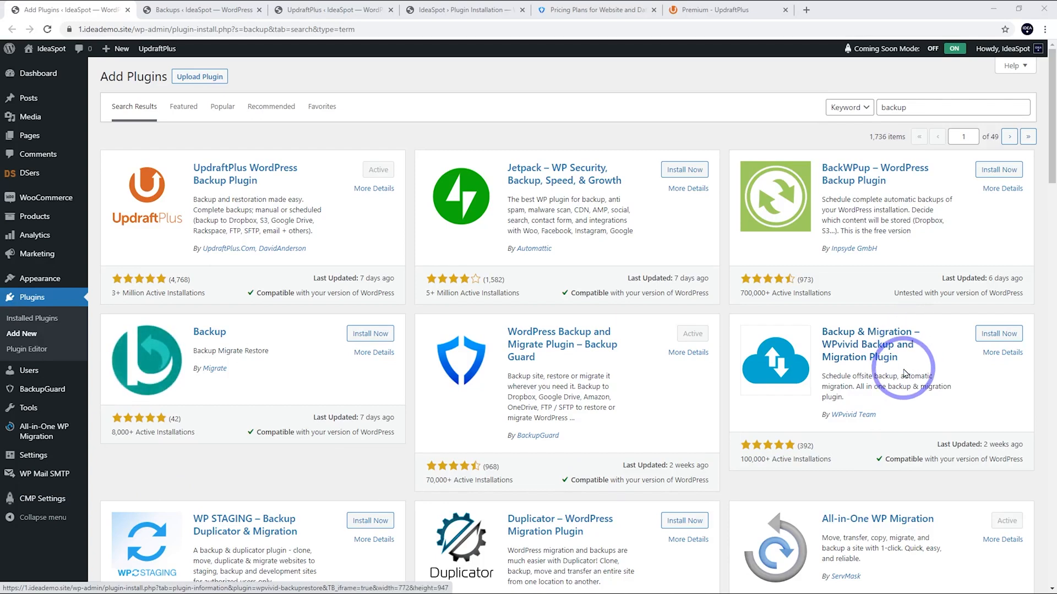
{"action": "mouse_move", "coordinate": [838, 408]}
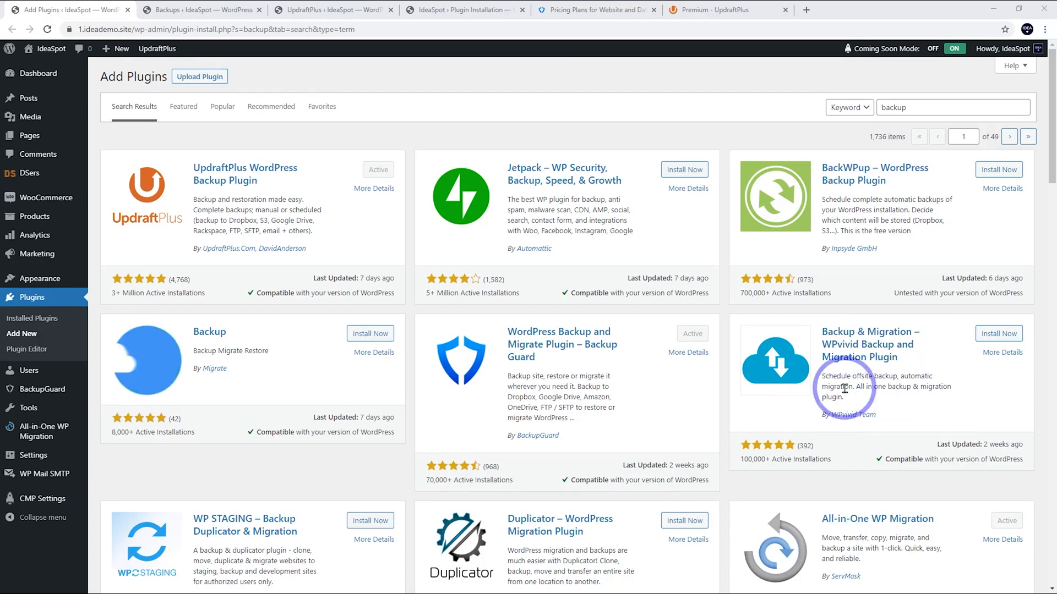
{"action": "mouse_move", "coordinate": [862, 329]}
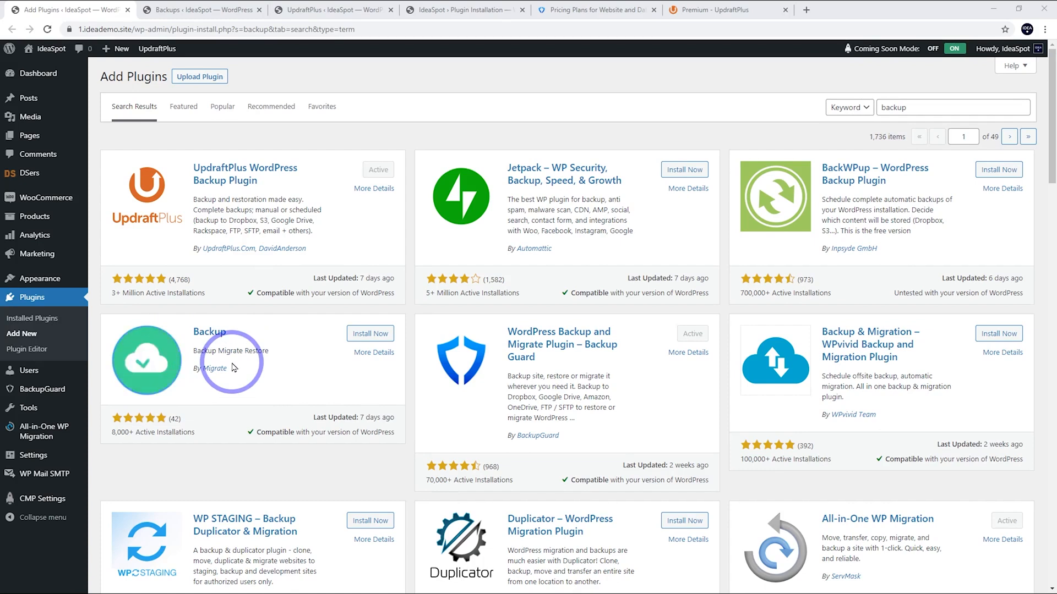
{"action": "mouse_move", "coordinate": [263, 335]}
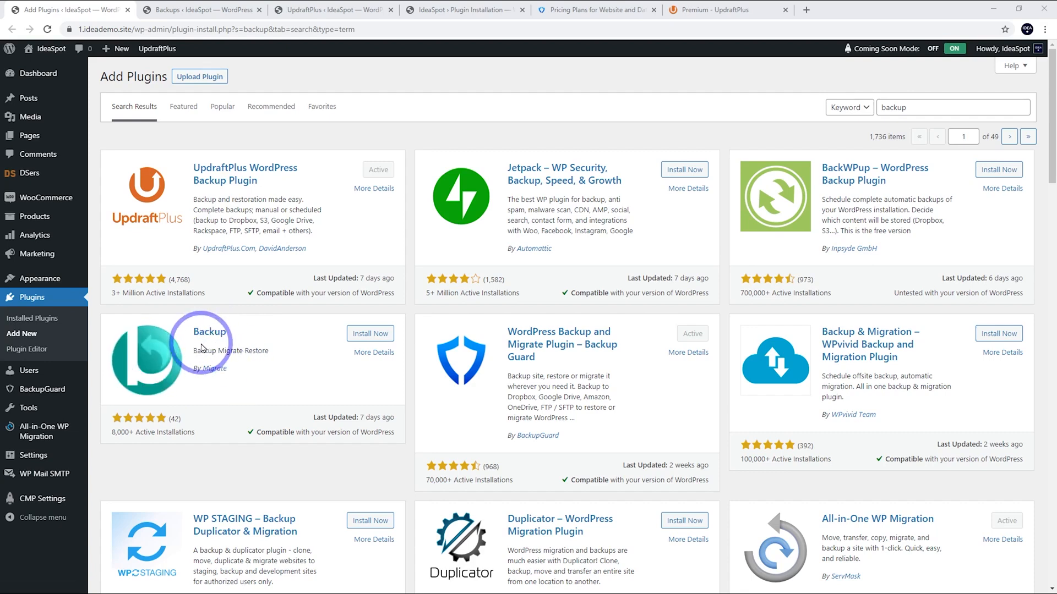
{"action": "mouse_move", "coordinate": [538, 150]}
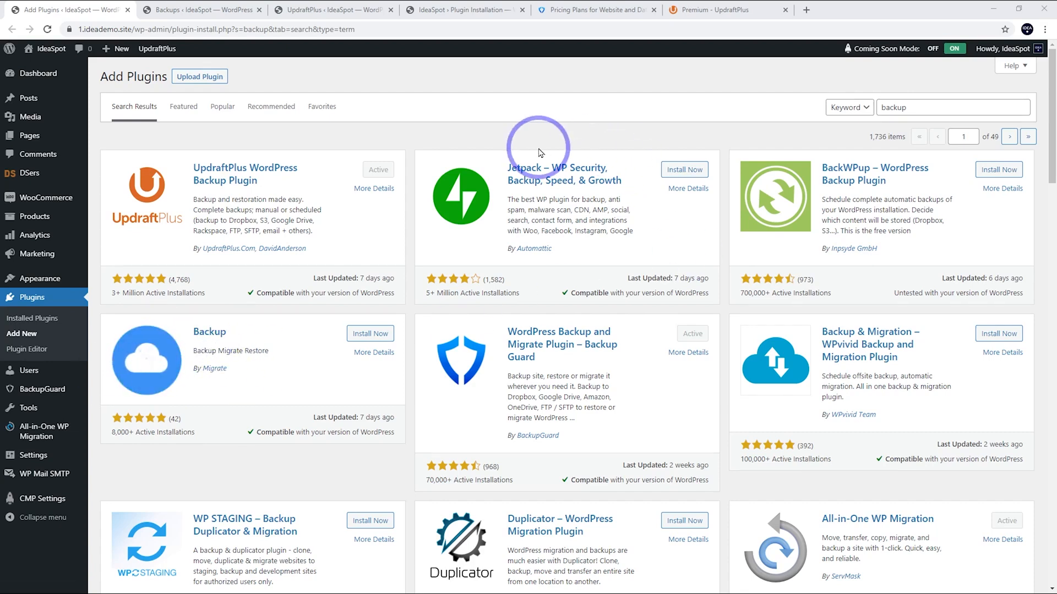
{"action": "mouse_move", "coordinate": [852, 180]}
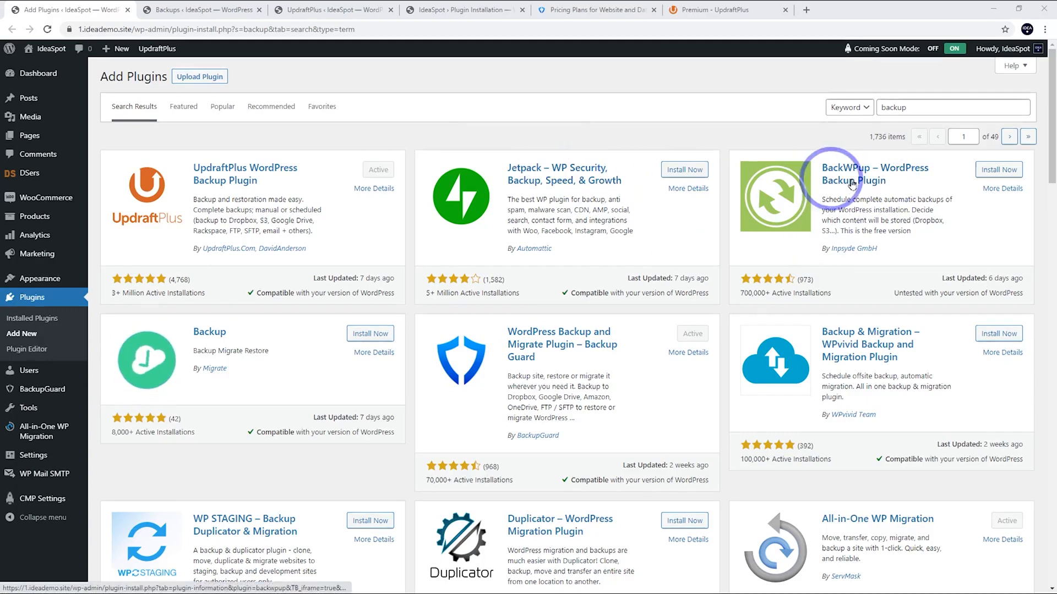
{"action": "mouse_move", "coordinate": [580, 206]}
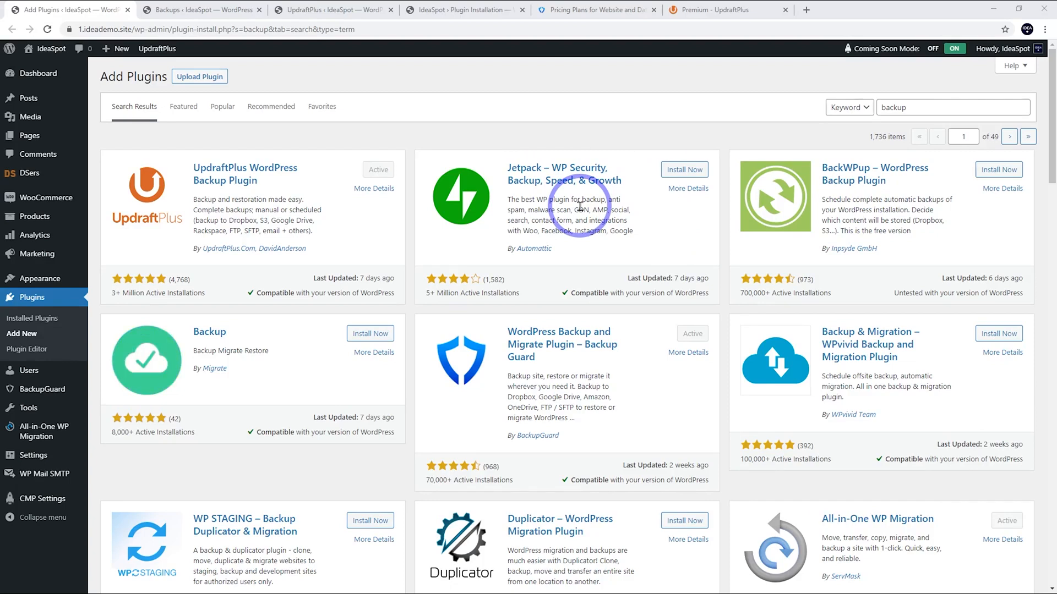
{"action": "mouse_move", "coordinate": [787, 187]}
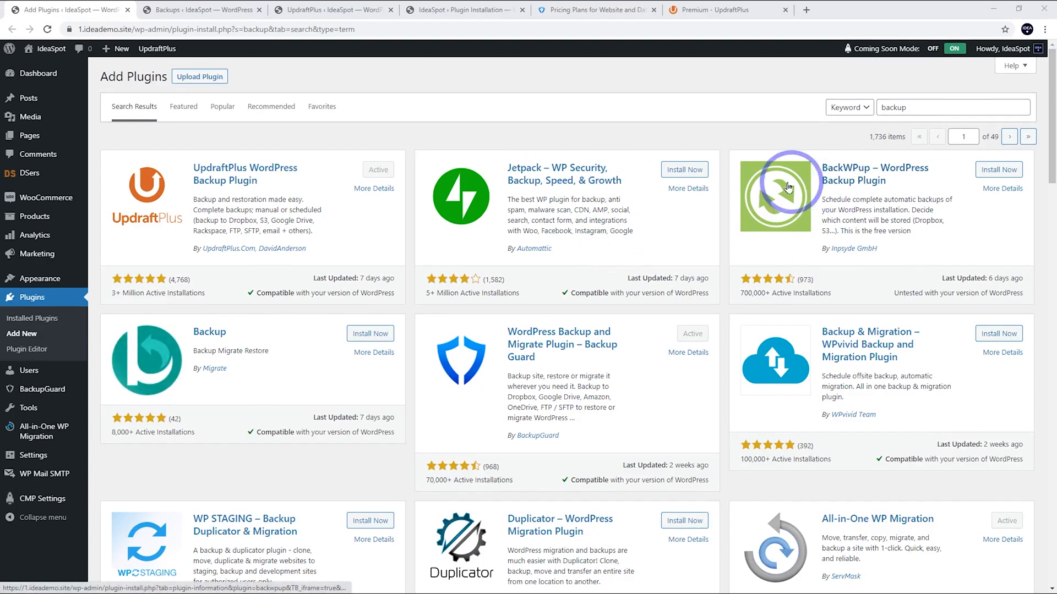
{"action": "mouse_move", "coordinate": [839, 193]}
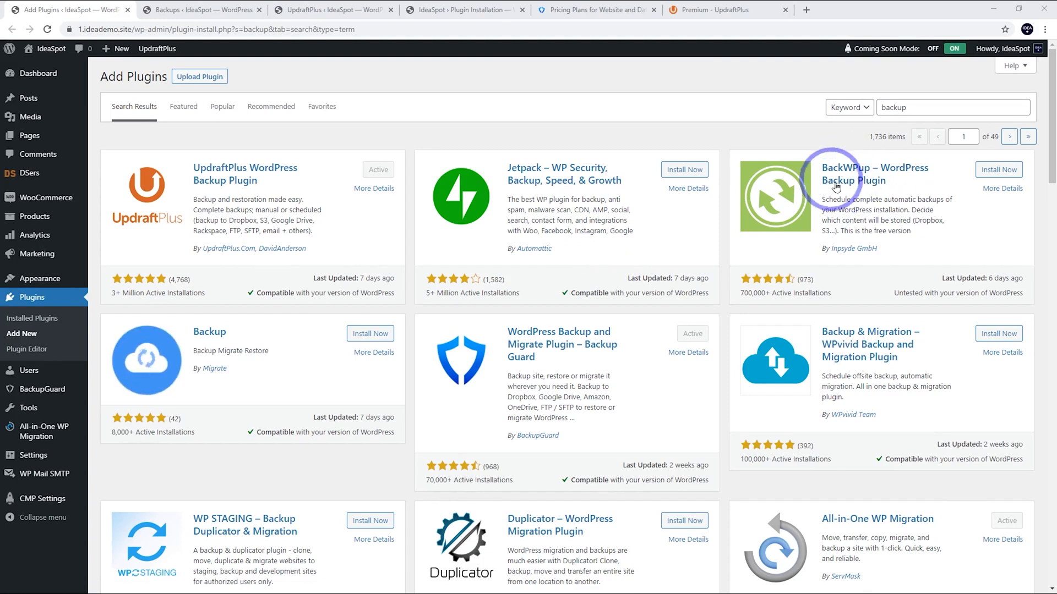
{"action": "mouse_move", "coordinate": [760, 307]}
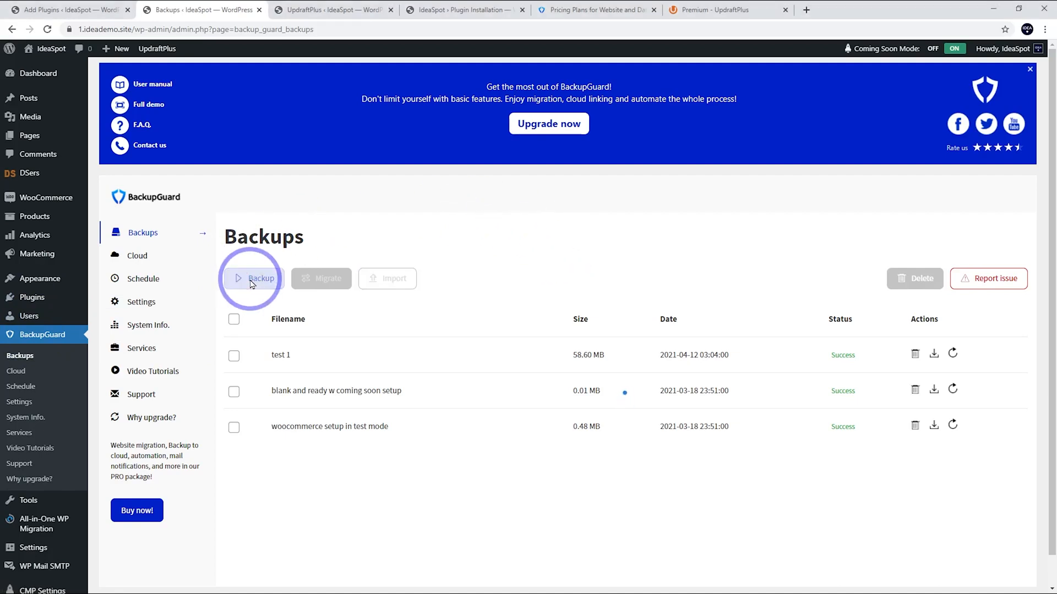
Name the new manual backup 'test v2' and make it a custom backup of the database only
{"action": "left_click", "coordinate": [254, 278]}
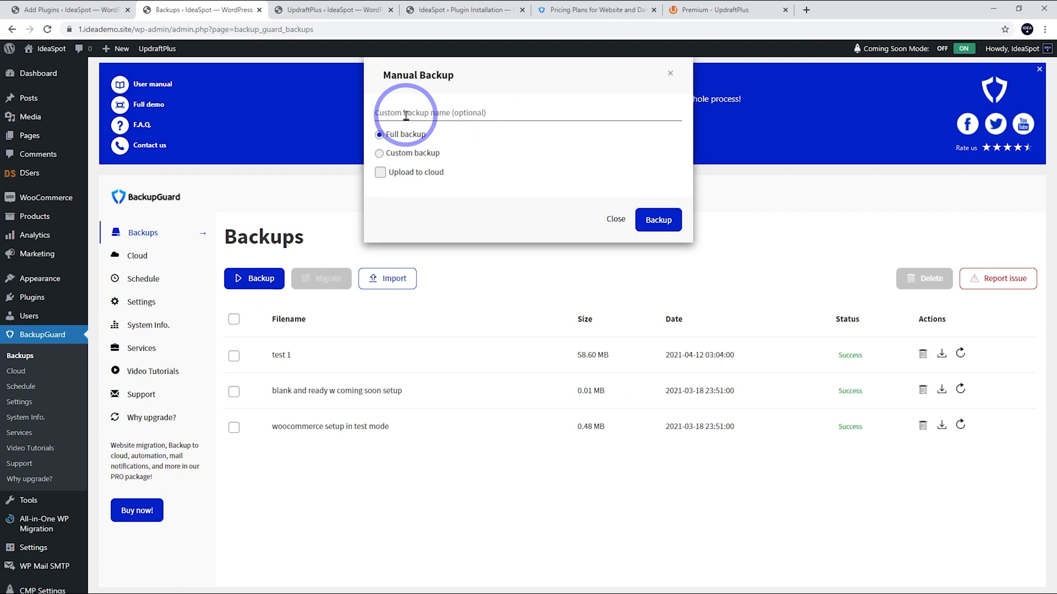
{"action": "mouse_move", "coordinate": [502, 202]}
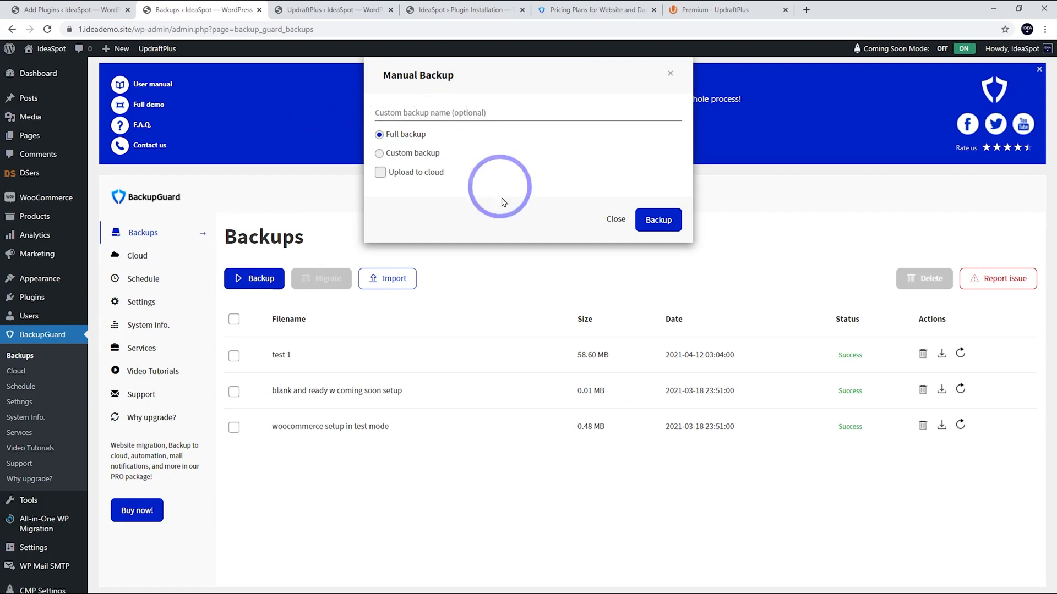
{"action": "mouse_move", "coordinate": [566, 185]}
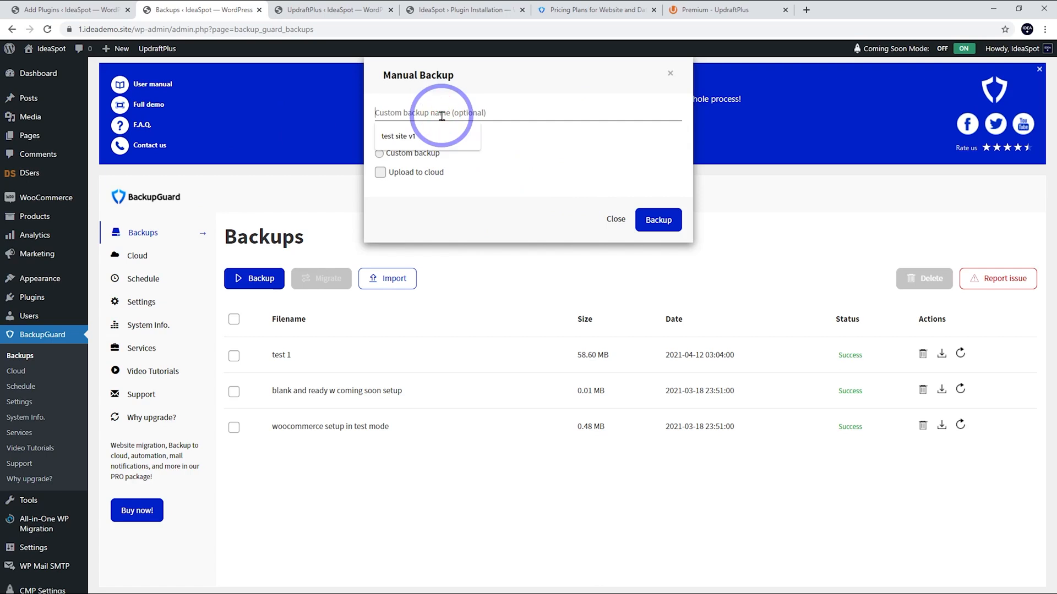
{"action": "type", "text": "test v2"}
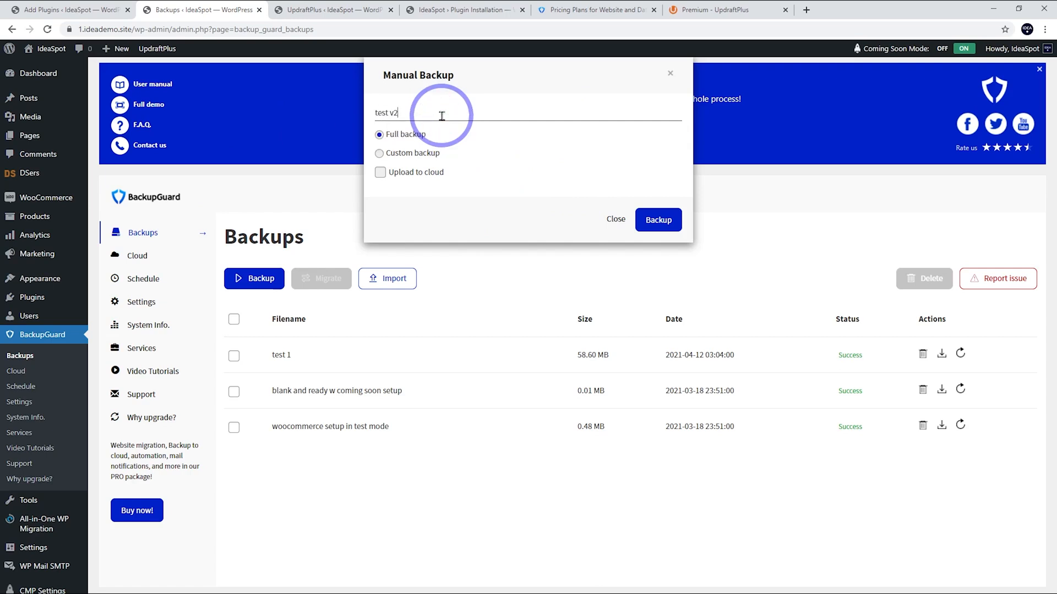
{"action": "left_click", "coordinate": [379, 153]}
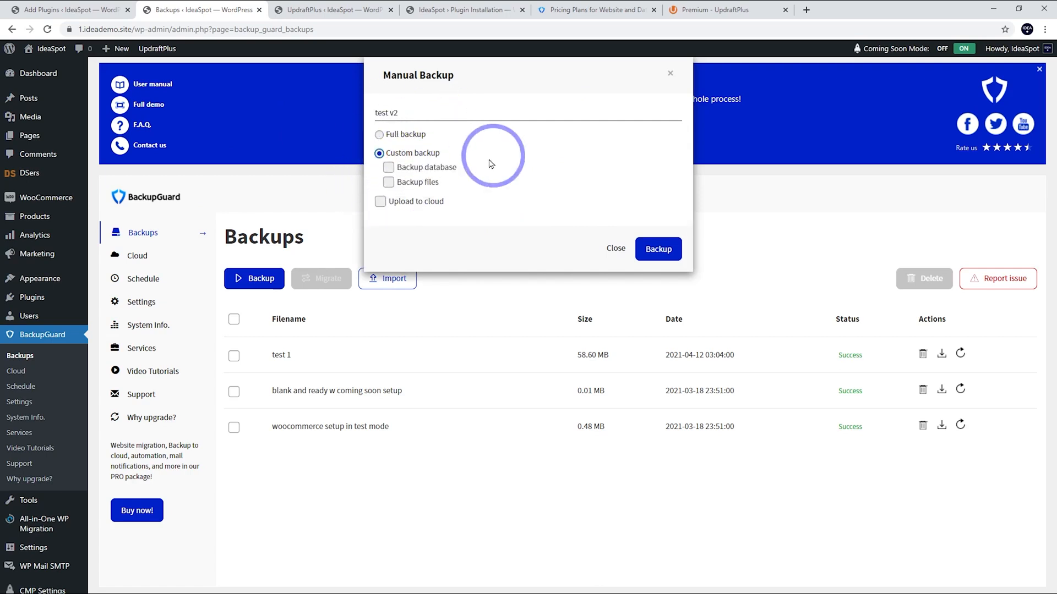
{"action": "mouse_move", "coordinate": [409, 182]}
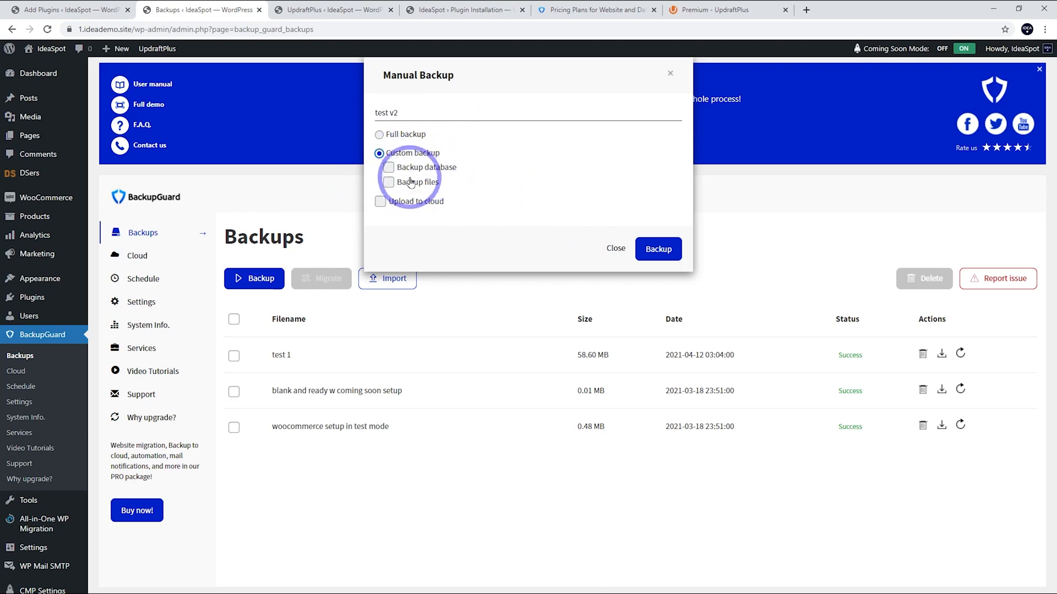
{"action": "mouse_move", "coordinate": [398, 206]}
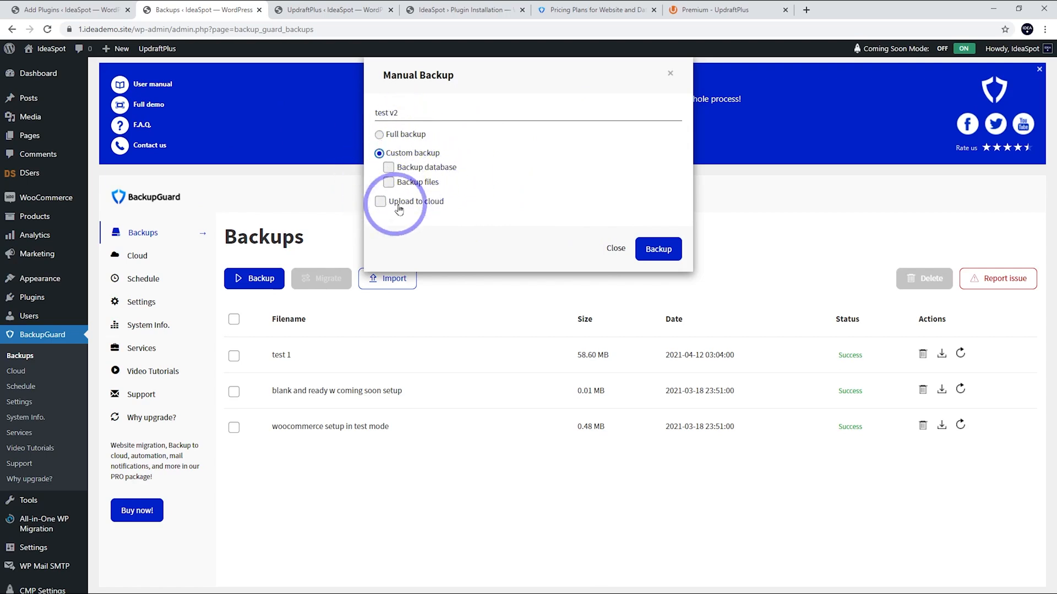
{"action": "left_click", "coordinate": [389, 167]}
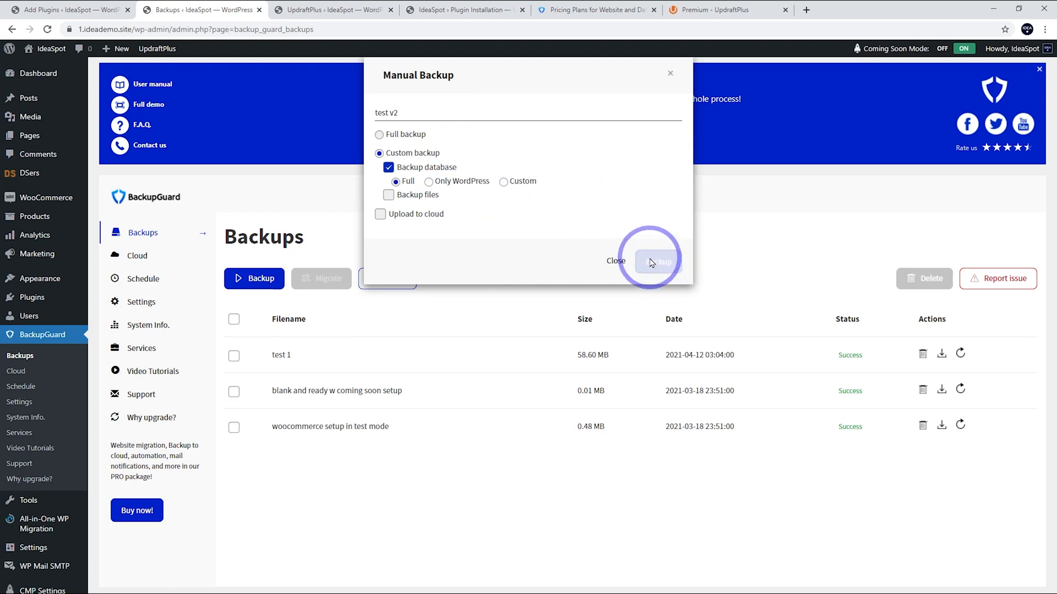
Run the database-only 'test v2' backup and return to the backups list
{"action": "left_click", "coordinate": [657, 262]}
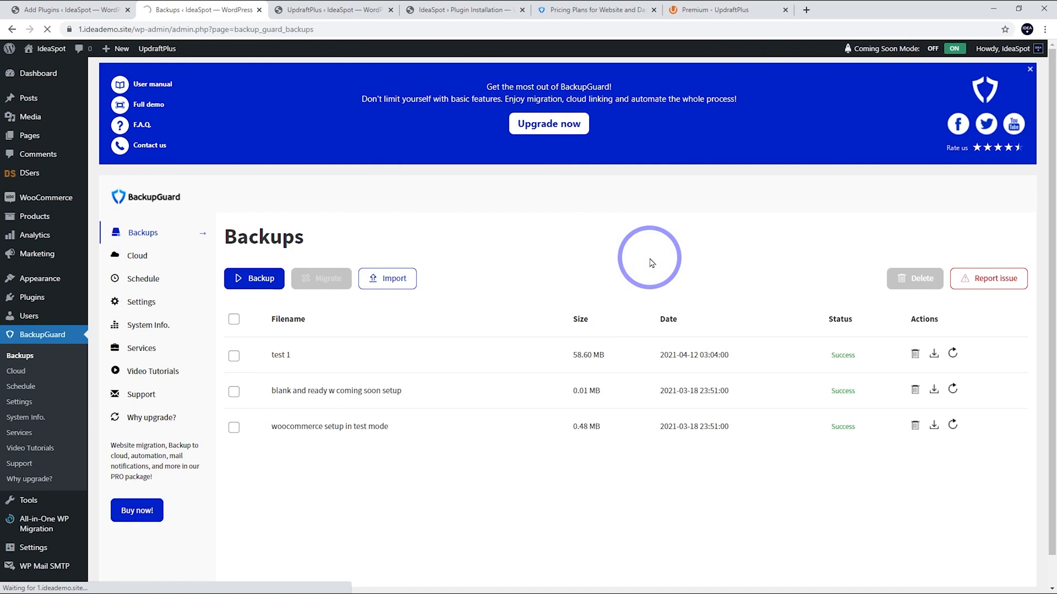
{"action": "left_click", "coordinate": [255, 279]}
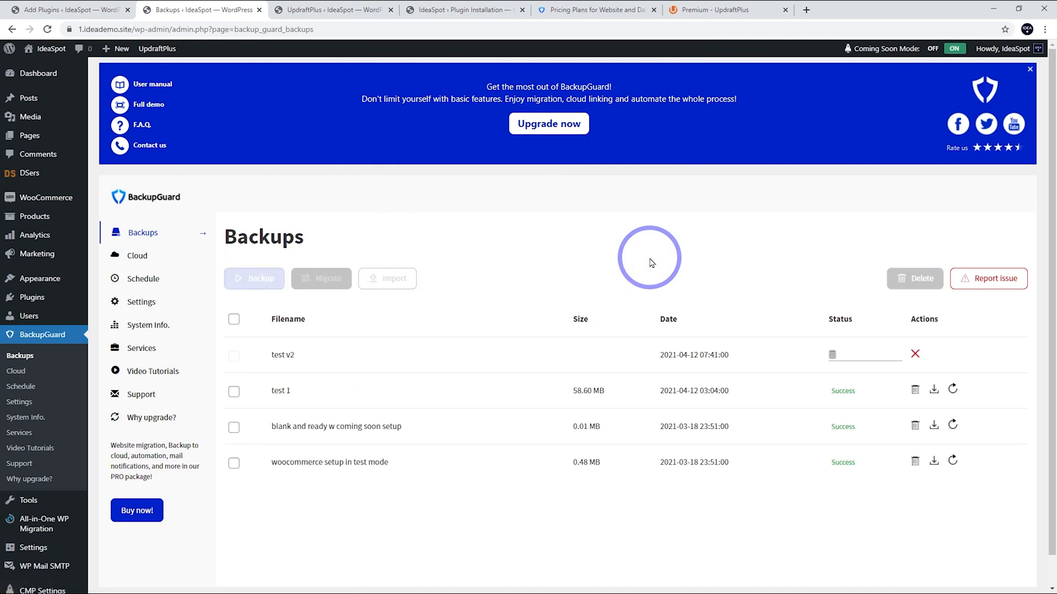
{"action": "mouse_move", "coordinate": [397, 449]}
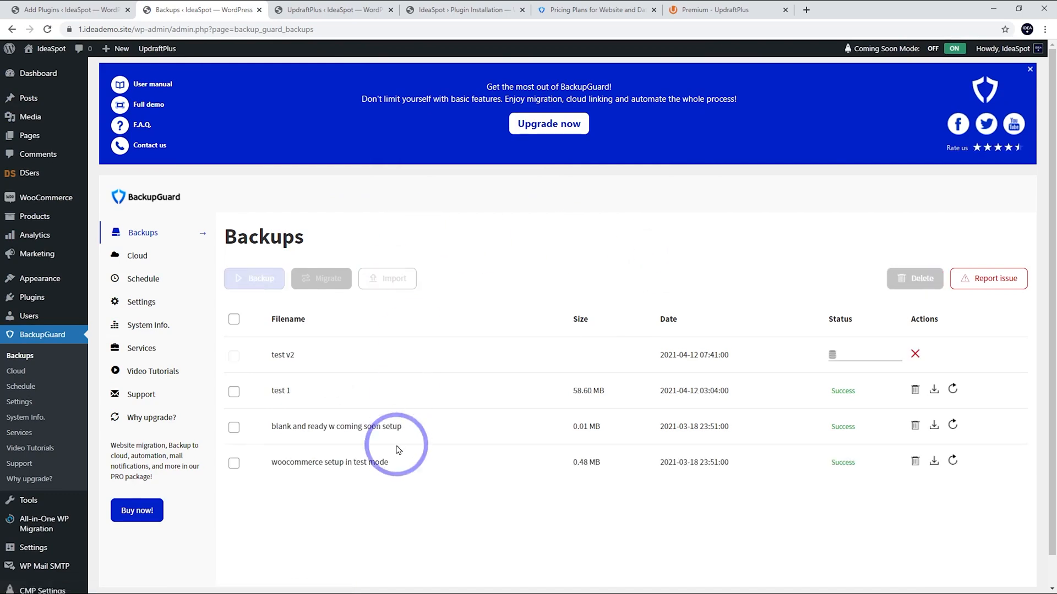
{"action": "mouse_move", "coordinate": [406, 342]}
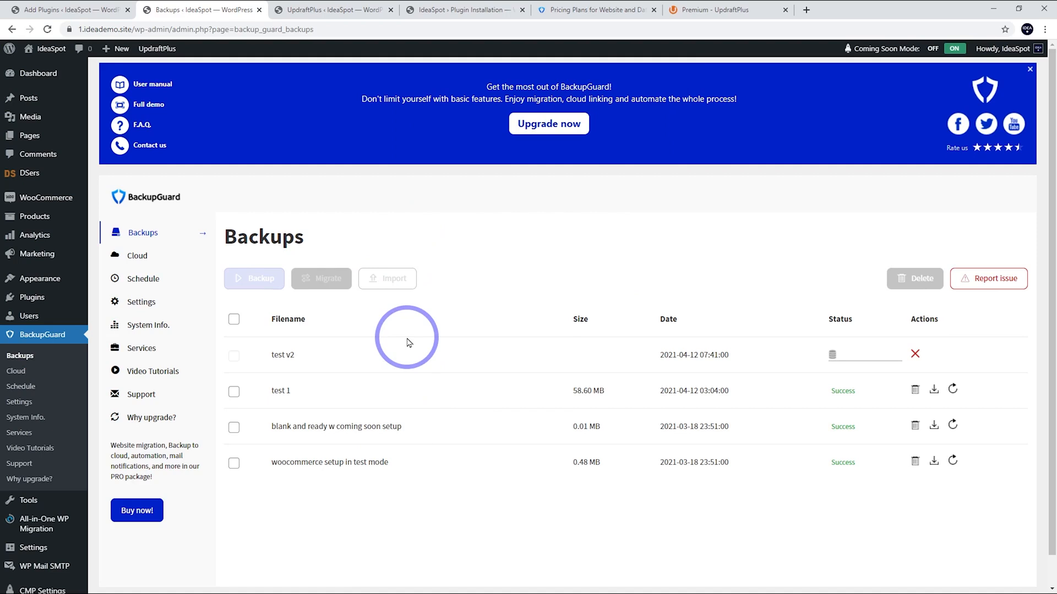
{"action": "mouse_move", "coordinate": [536, 338]}
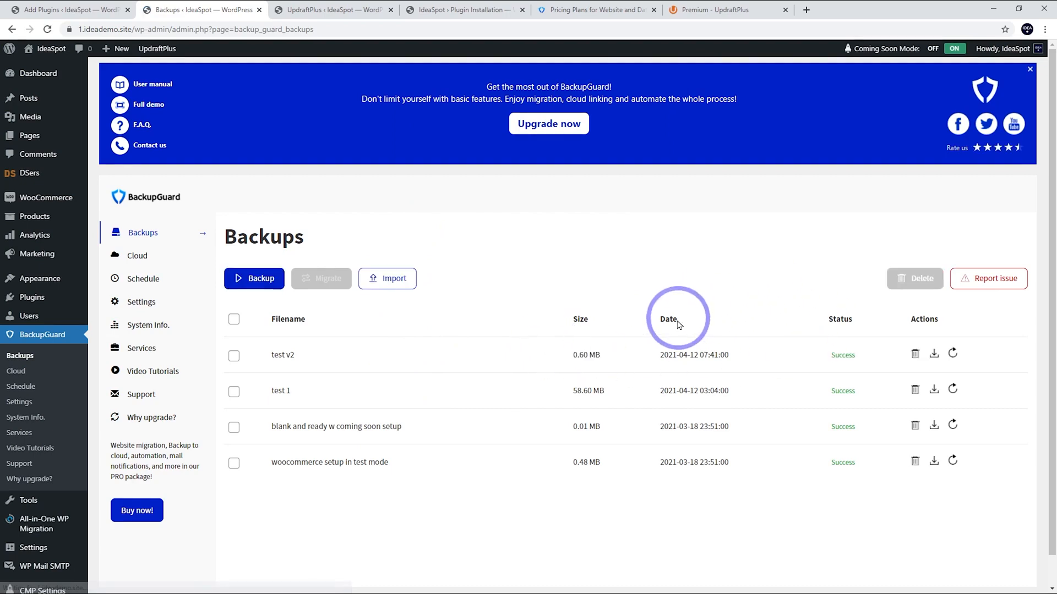
{"action": "mouse_move", "coordinate": [729, 368]}
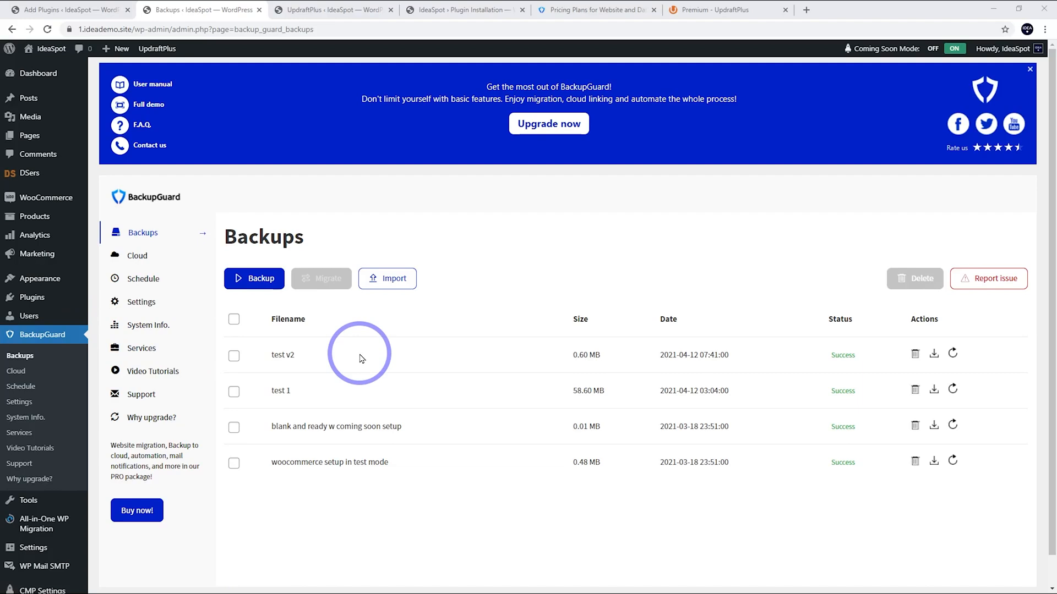
{"action": "mouse_move", "coordinate": [276, 359]}
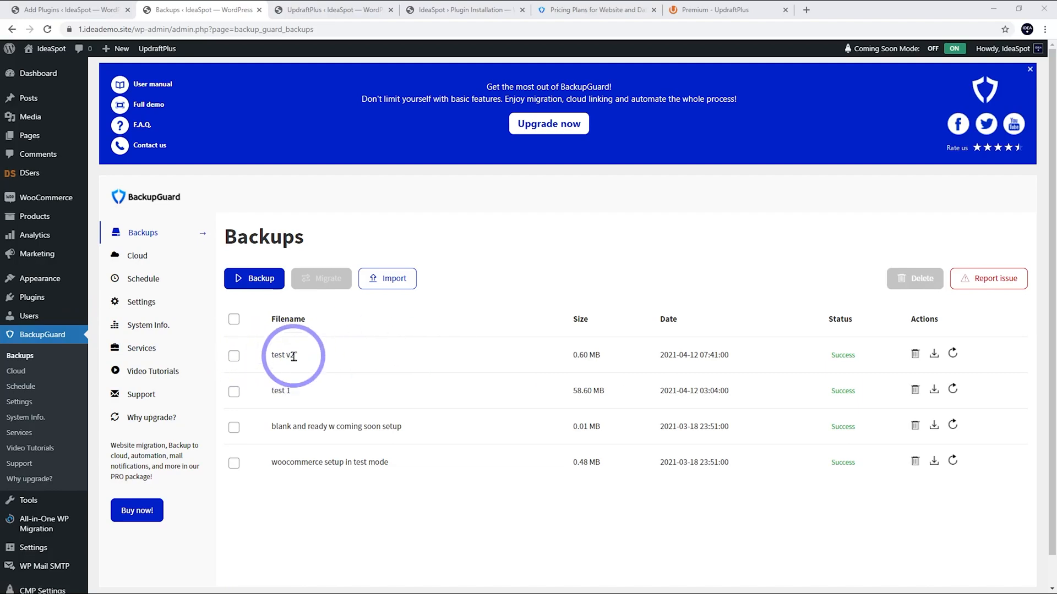
{"action": "mouse_move", "coordinate": [307, 361]}
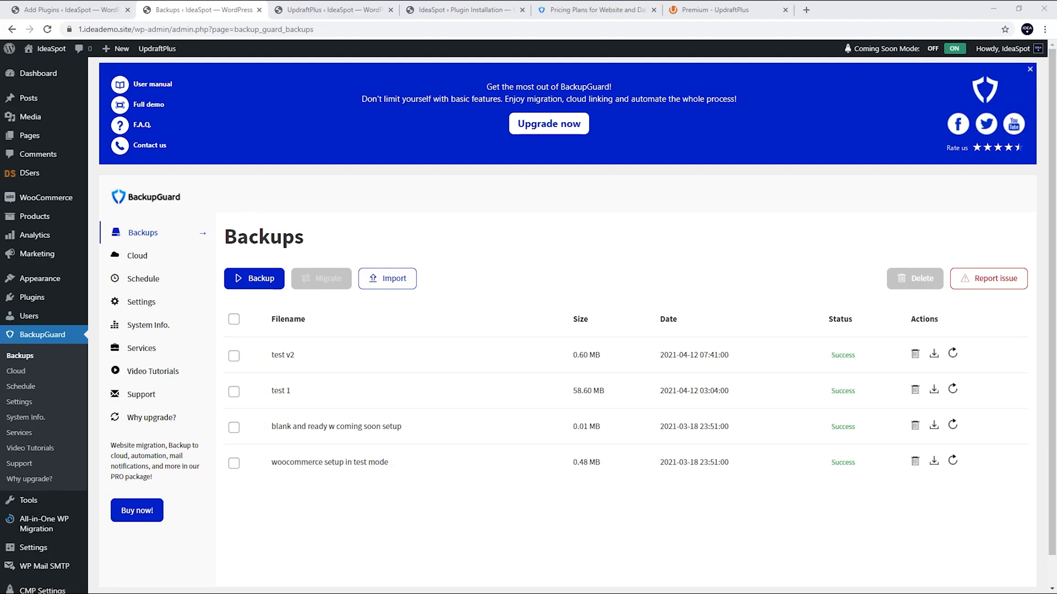
{"action": "mouse_move", "coordinate": [150, 325]}
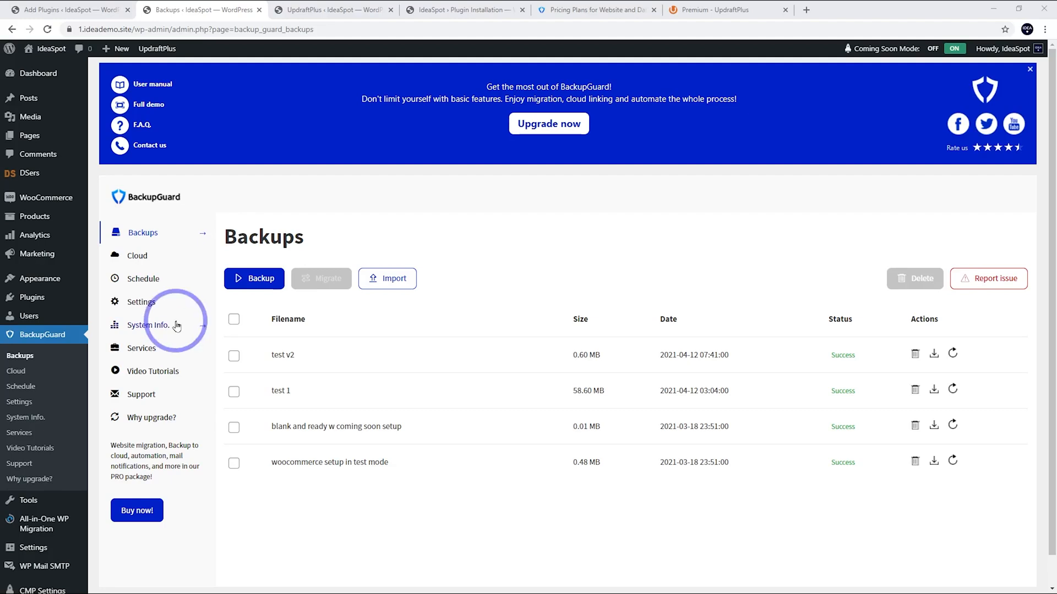
{"action": "mouse_move", "coordinate": [293, 355]}
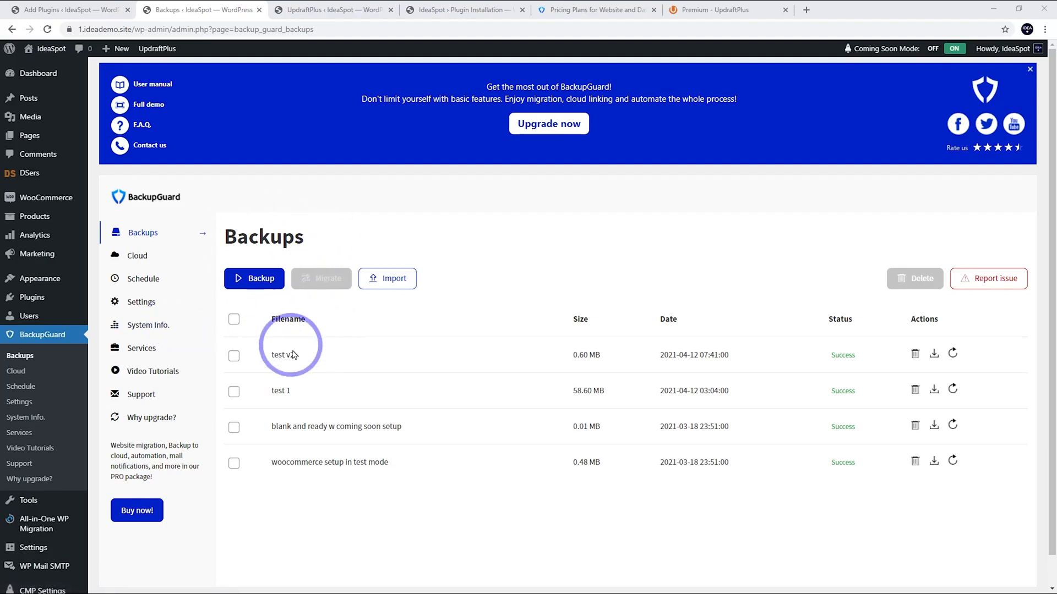
{"action": "mouse_move", "coordinate": [308, 349]}
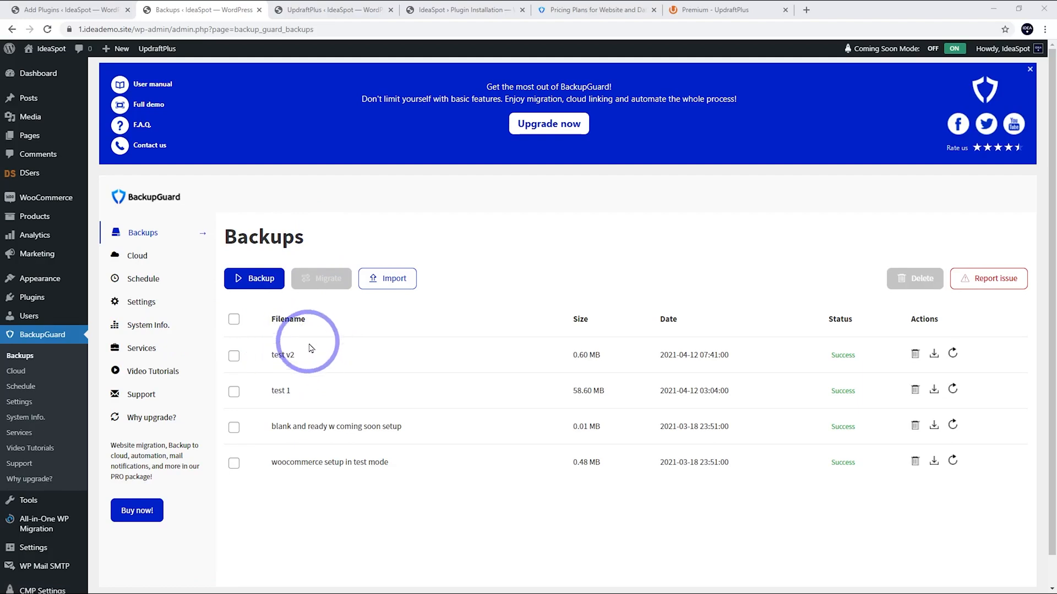
{"action": "mouse_move", "coordinate": [283, 244]}
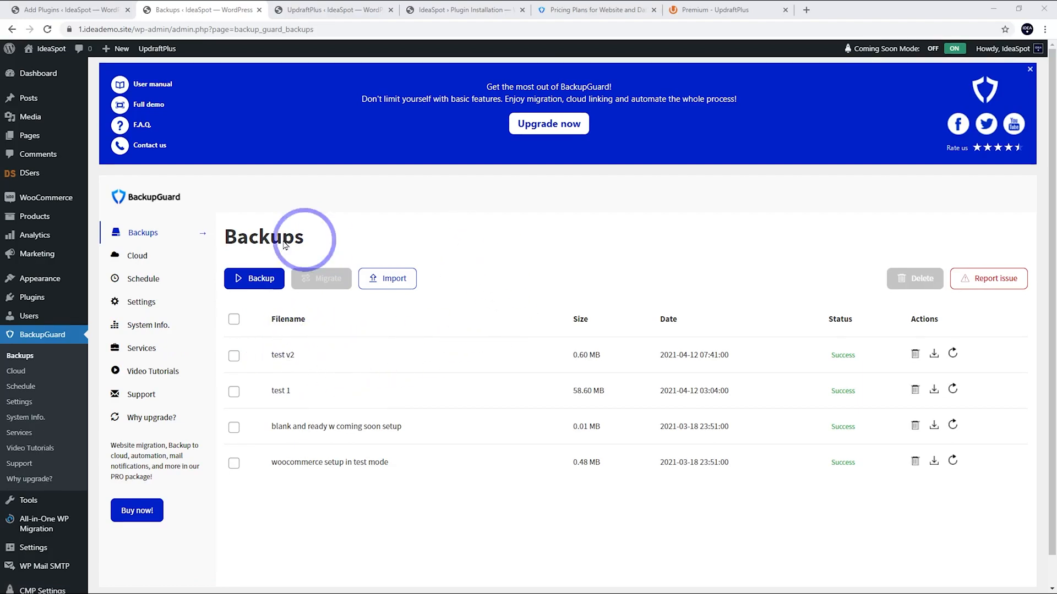
Review the schedule frequency choices and keep the full backup at every Week
{"action": "left_click", "coordinate": [144, 278]}
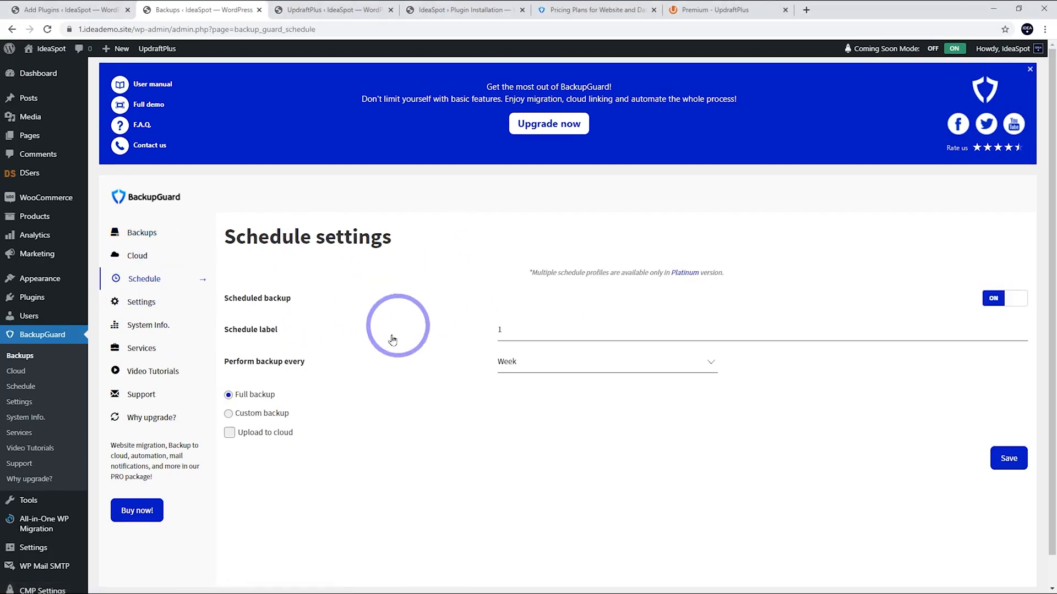
{"action": "left_click", "coordinate": [605, 361]}
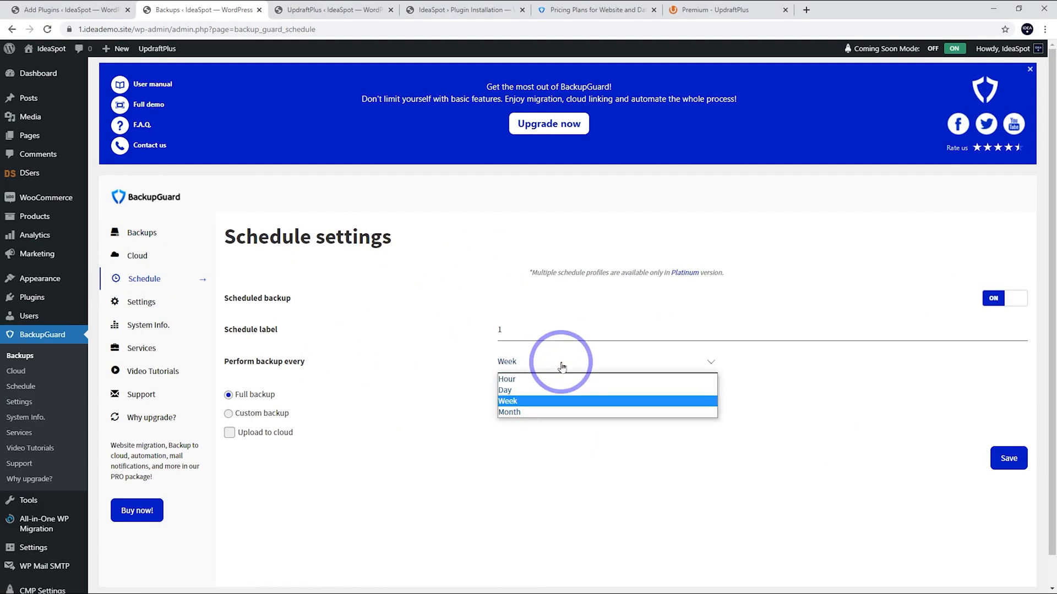
{"action": "left_click", "coordinate": [508, 400]}
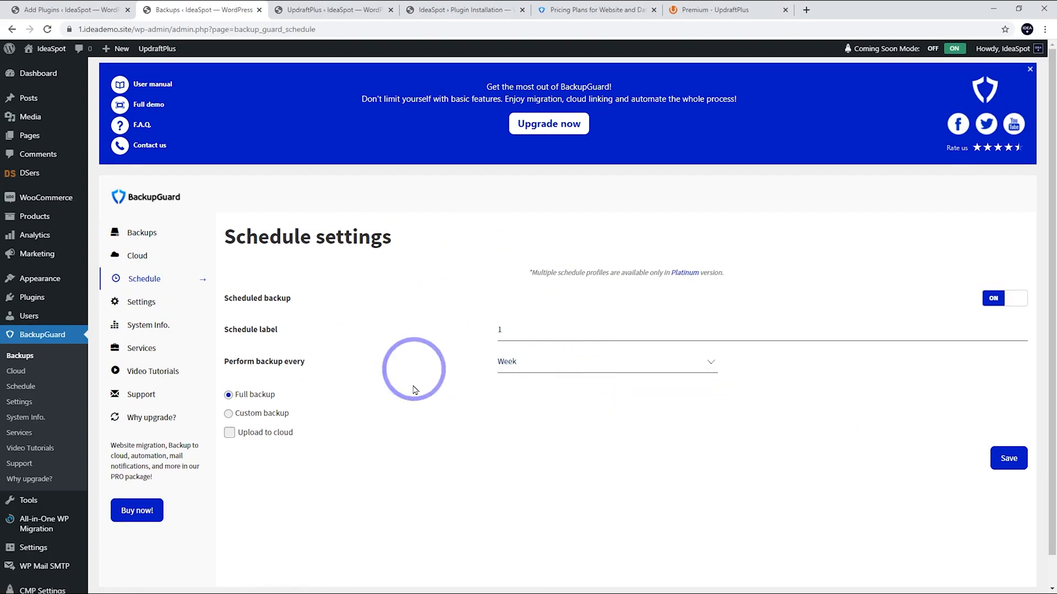
{"action": "mouse_move", "coordinate": [505, 295]}
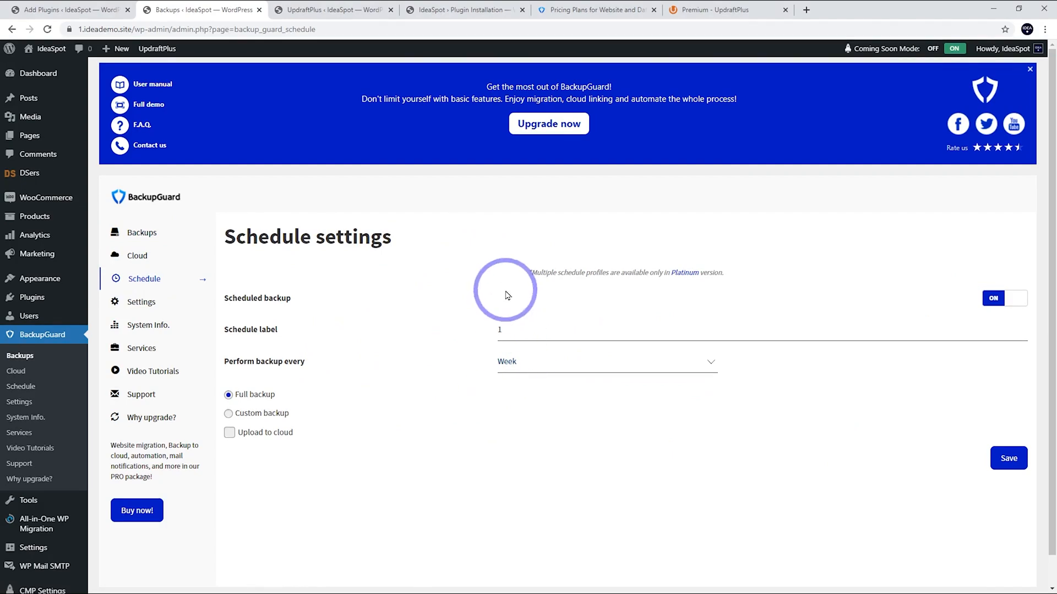
{"action": "mouse_move", "coordinate": [445, 371]}
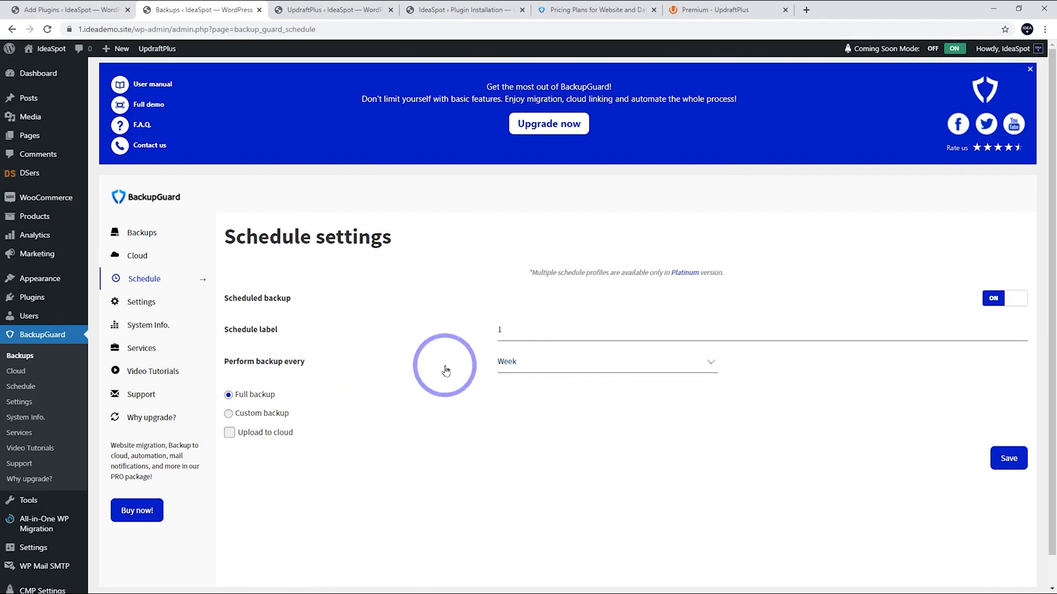
{"action": "mouse_move", "coordinate": [140, 302]}
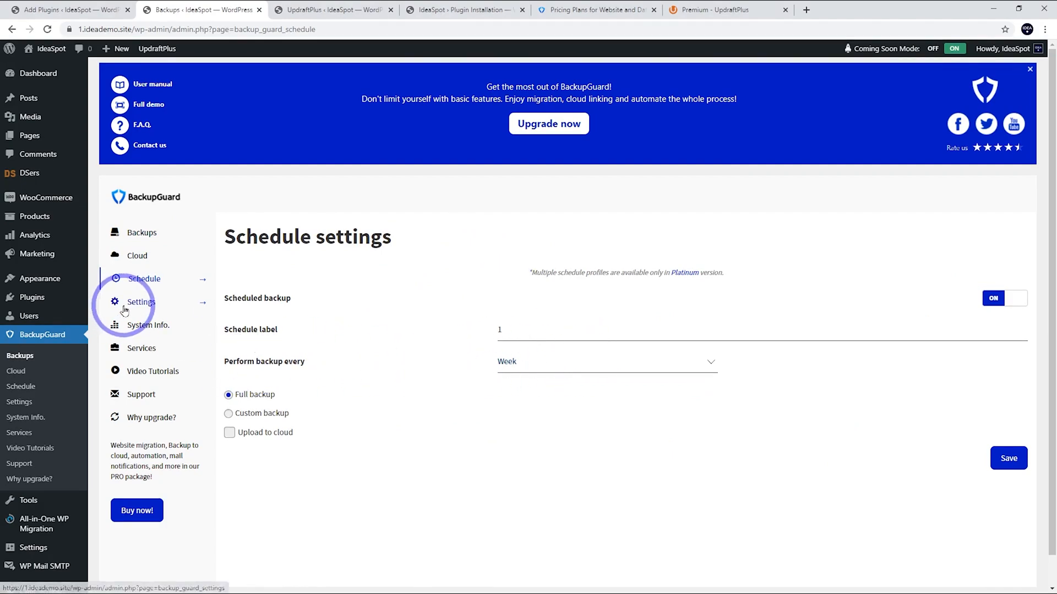
View the Cloud settings, where Dropbox is the only option and is switched off
{"action": "left_click", "coordinate": [138, 256]}
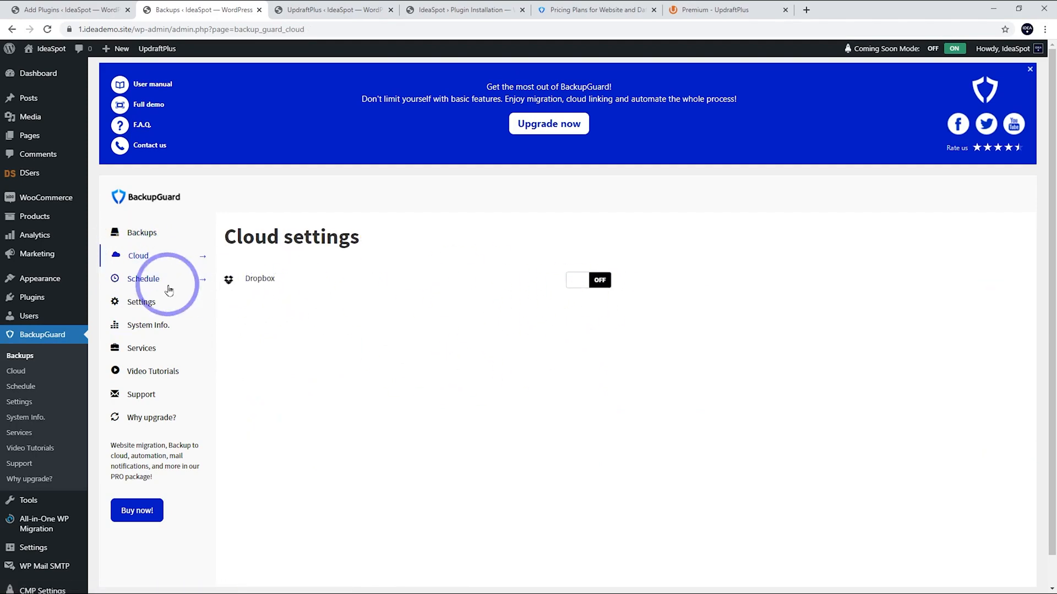
{"action": "mouse_move", "coordinate": [318, 293]}
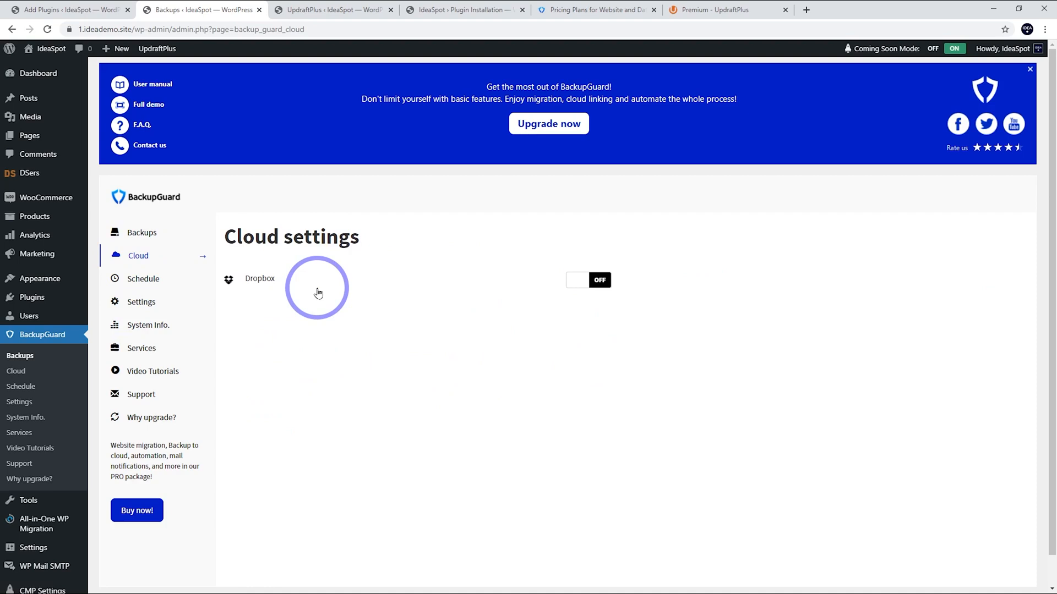
{"action": "mouse_move", "coordinate": [228, 287]}
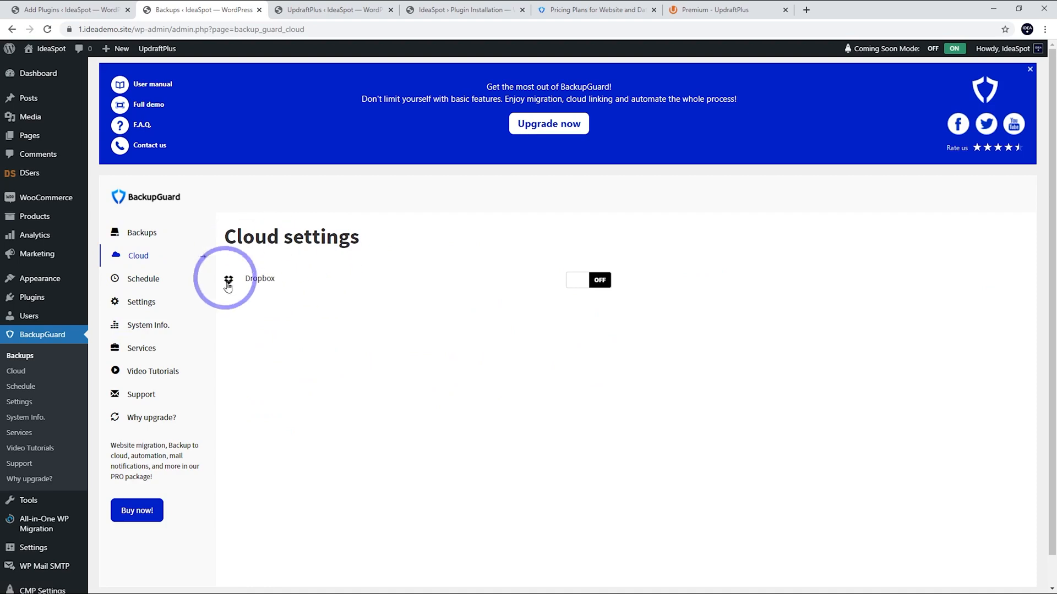
{"action": "mouse_move", "coordinate": [274, 289]}
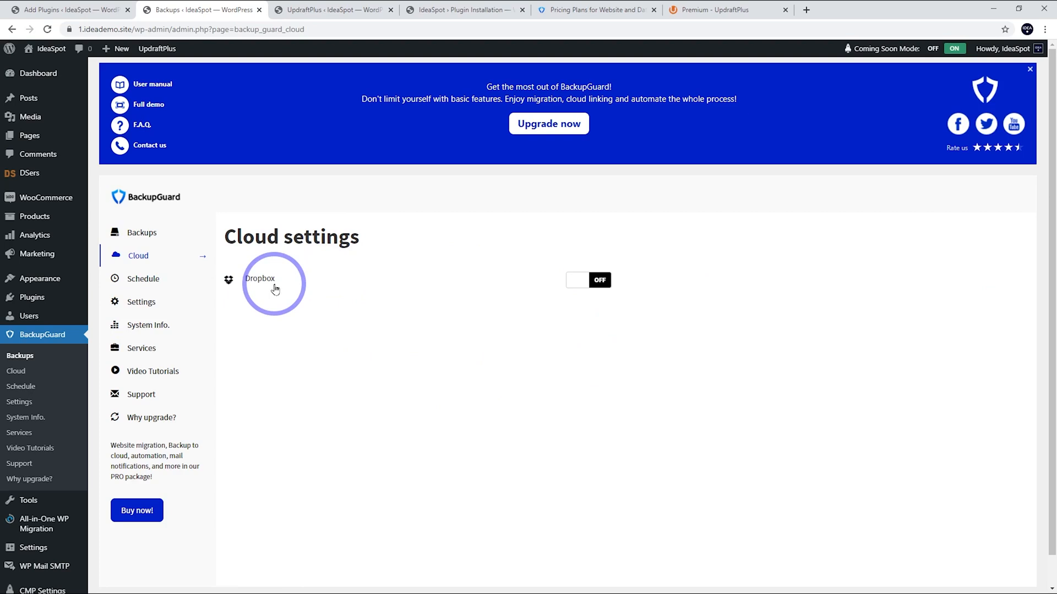
{"action": "mouse_move", "coordinate": [308, 290]}
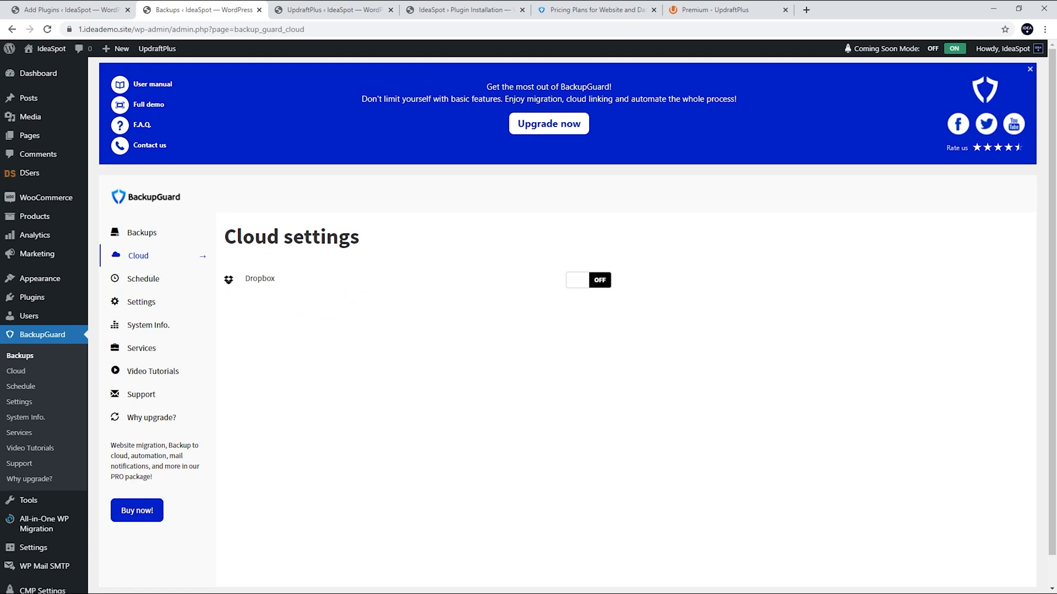
Switch to the UpdraftPlus Backup/Restore page showing one Apr 12 backup and nothing scheduled
{"action": "left_click", "coordinate": [331, 9]}
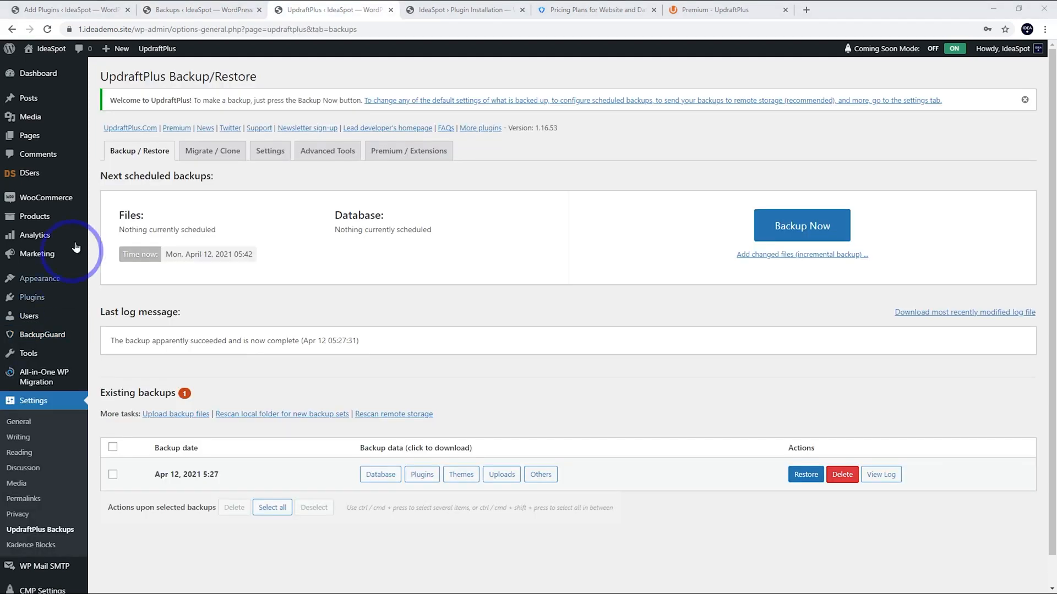
{"action": "mouse_move", "coordinate": [143, 63]}
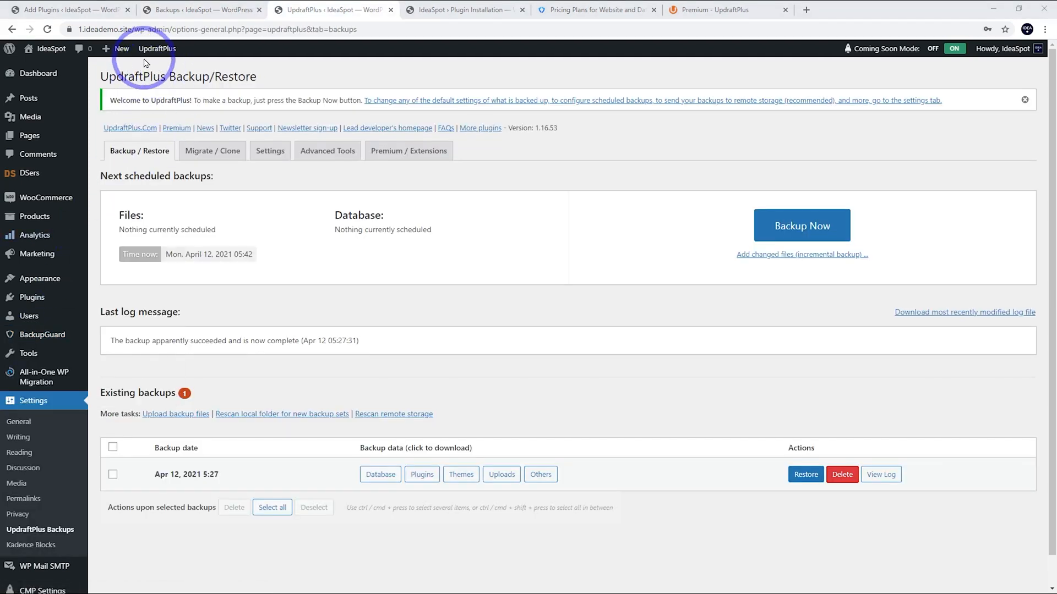
{"action": "mouse_move", "coordinate": [393, 328]}
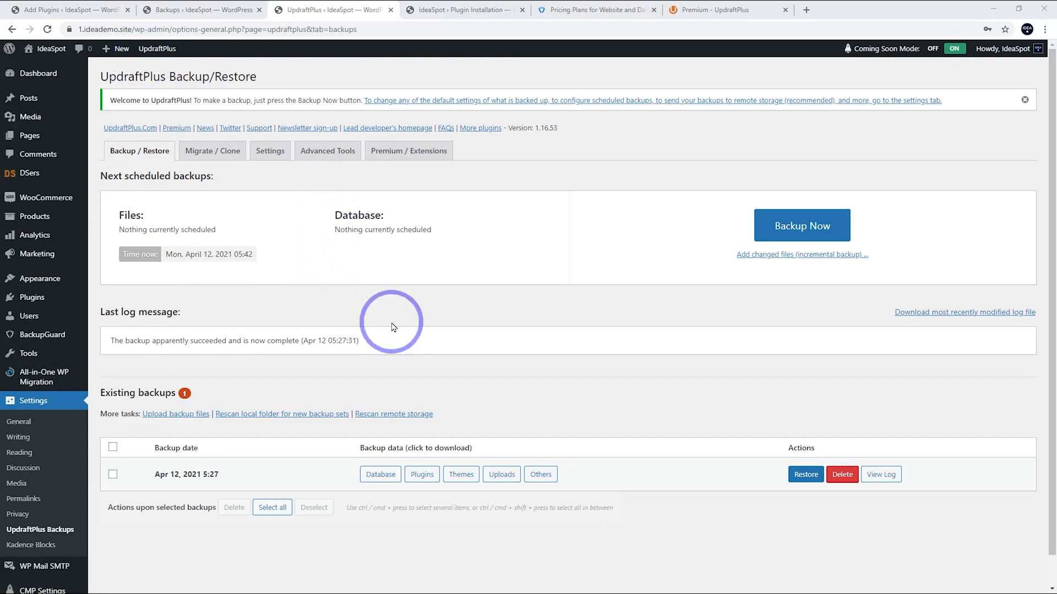
{"action": "mouse_move", "coordinate": [613, 347]}
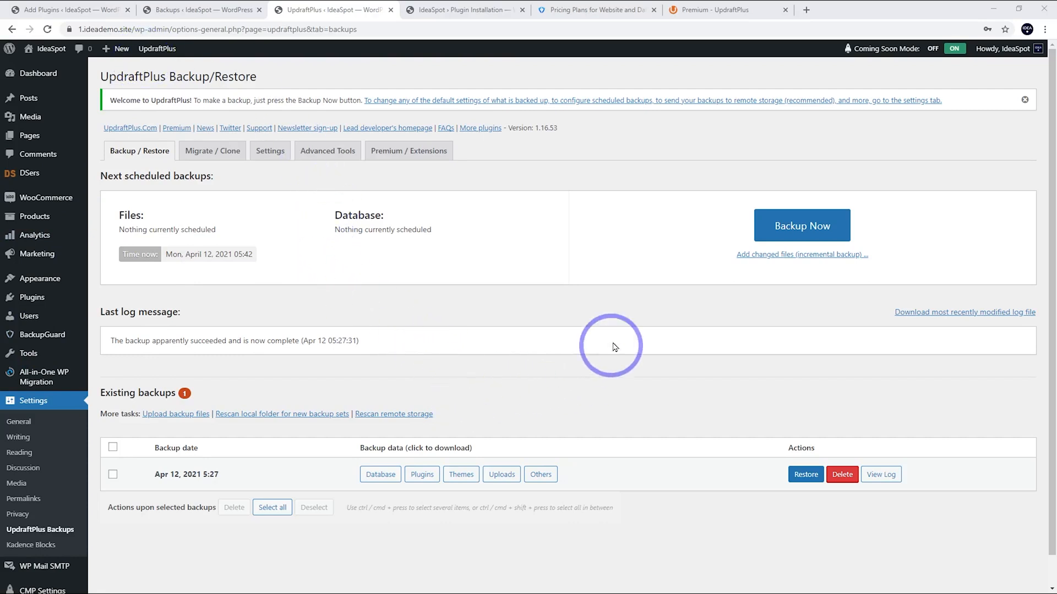
{"action": "mouse_move", "coordinate": [337, 305]}
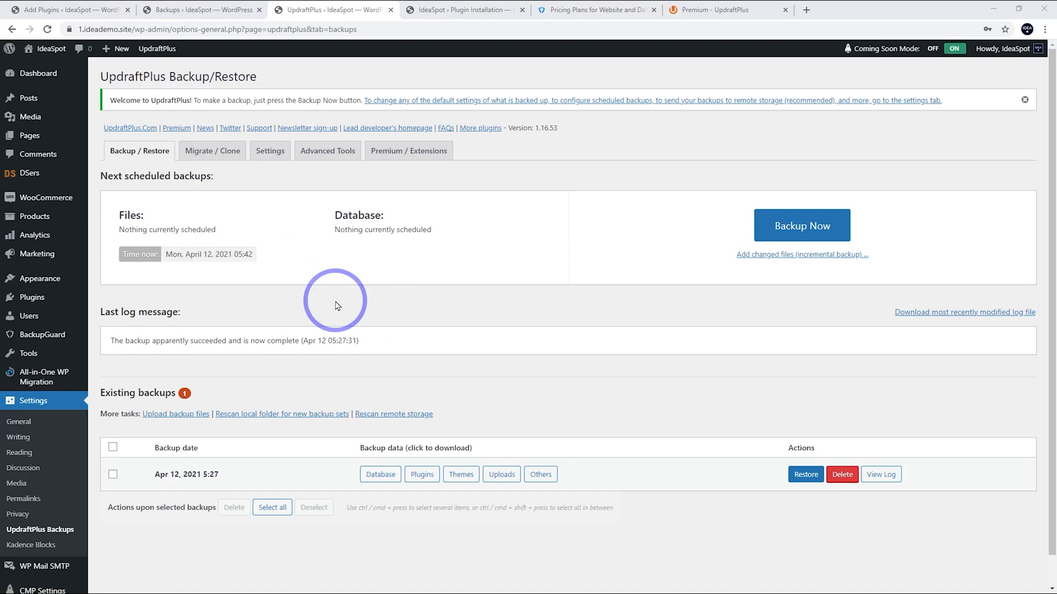
{"action": "mouse_move", "coordinate": [270, 151]}
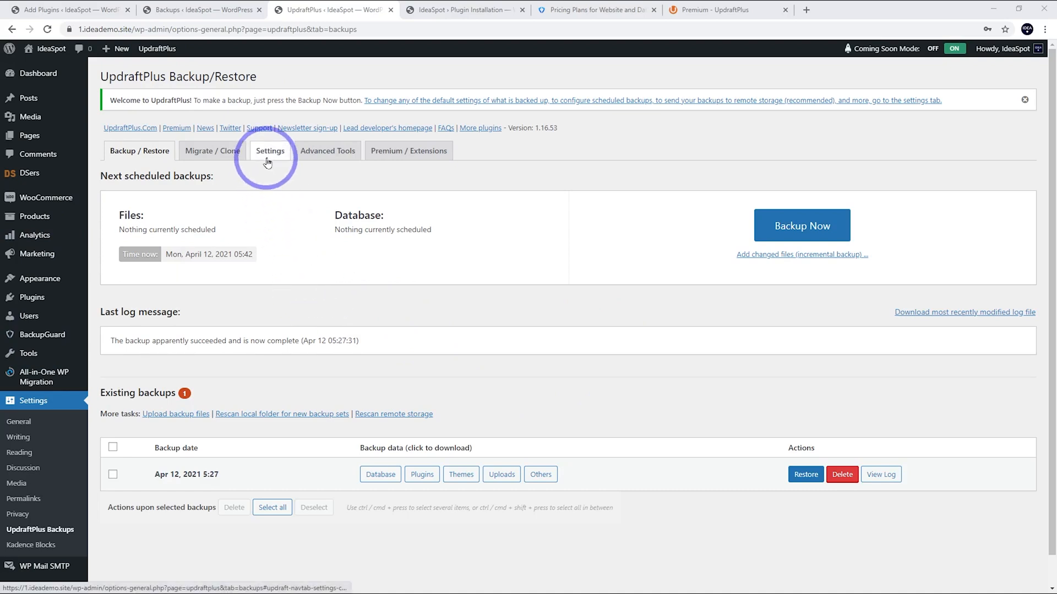
Set the UpdraftPlus files backup schedule to Weekly, retaining 2 backups
{"action": "left_click", "coordinate": [269, 151]}
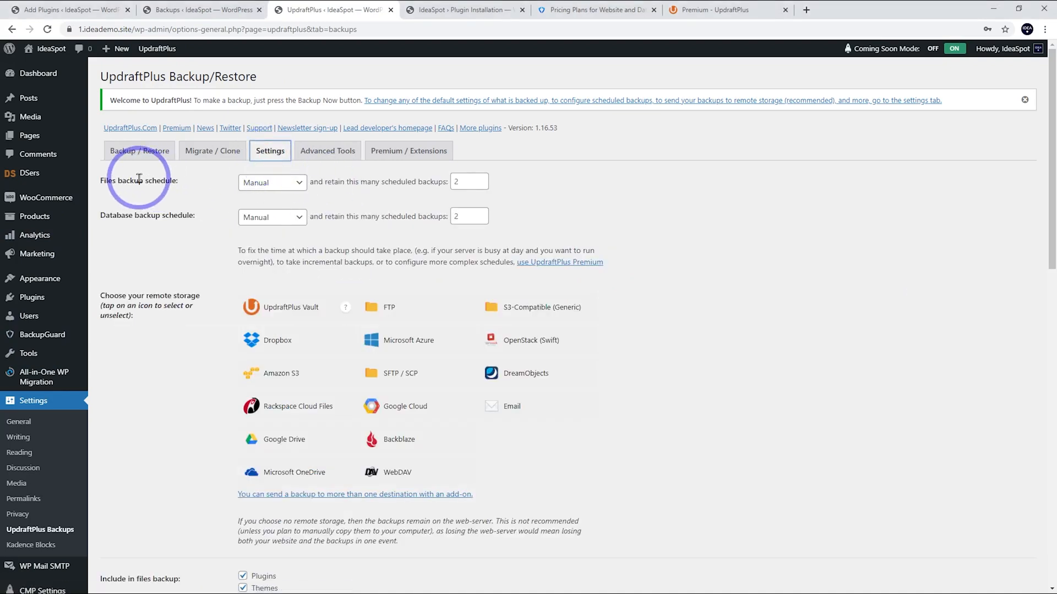
{"action": "left_click", "coordinate": [272, 182]}
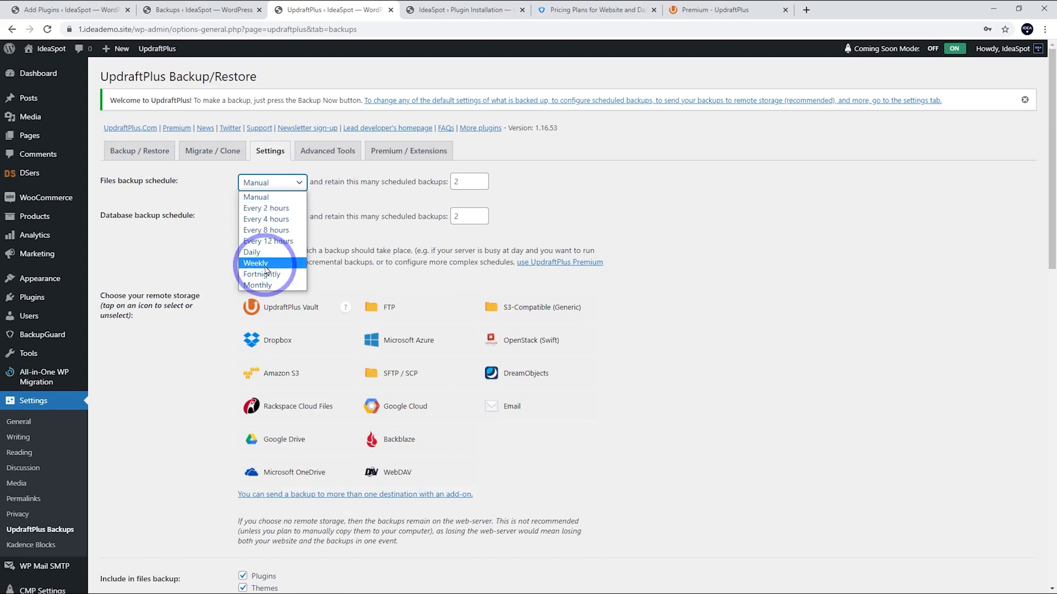
{"action": "left_click", "coordinate": [255, 263]}
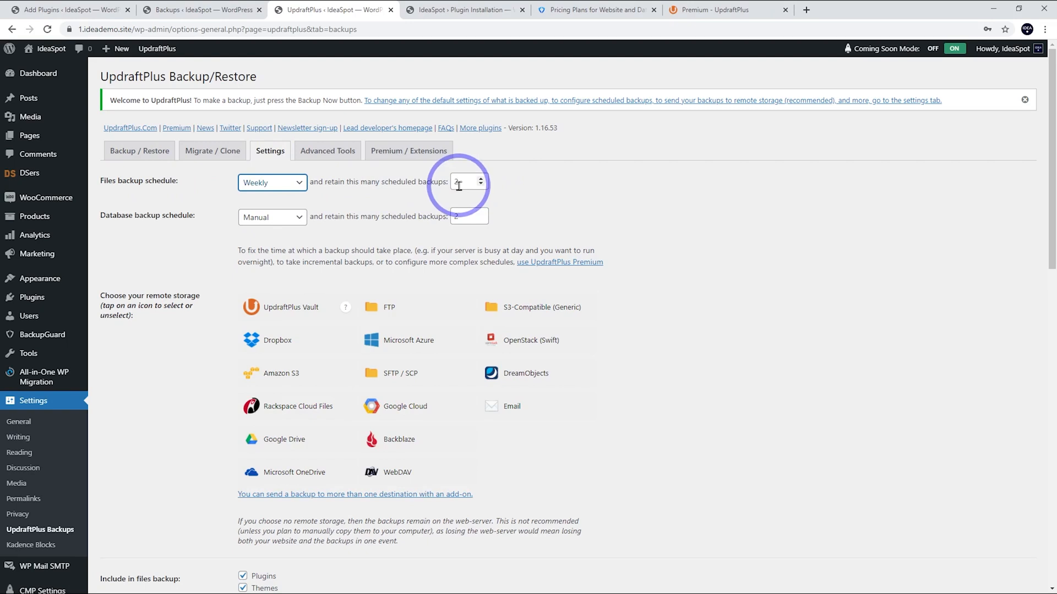
{"action": "mouse_move", "coordinate": [468, 181]}
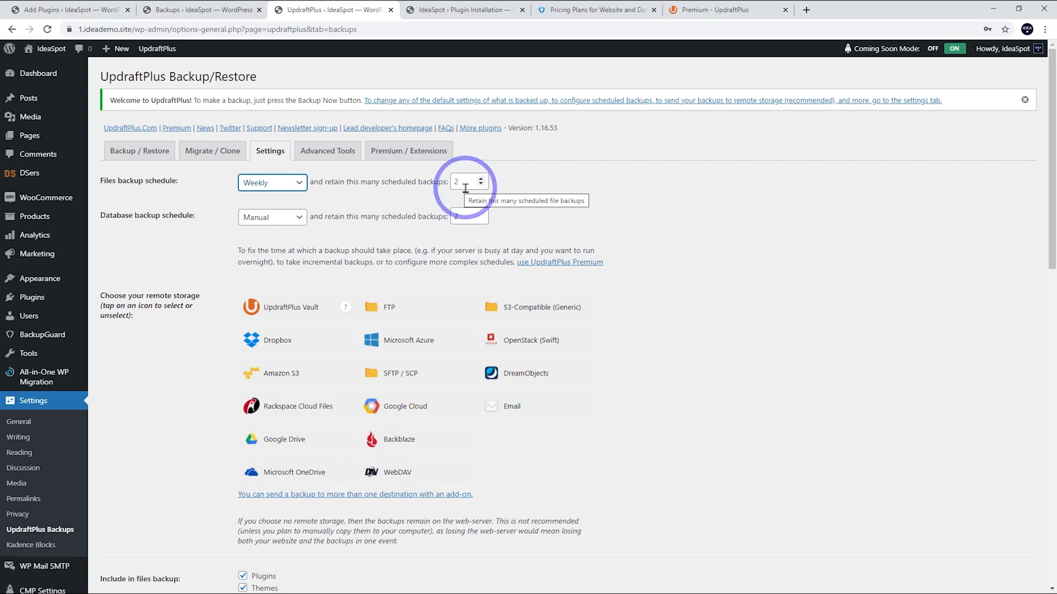
{"action": "mouse_move", "coordinate": [408, 196]}
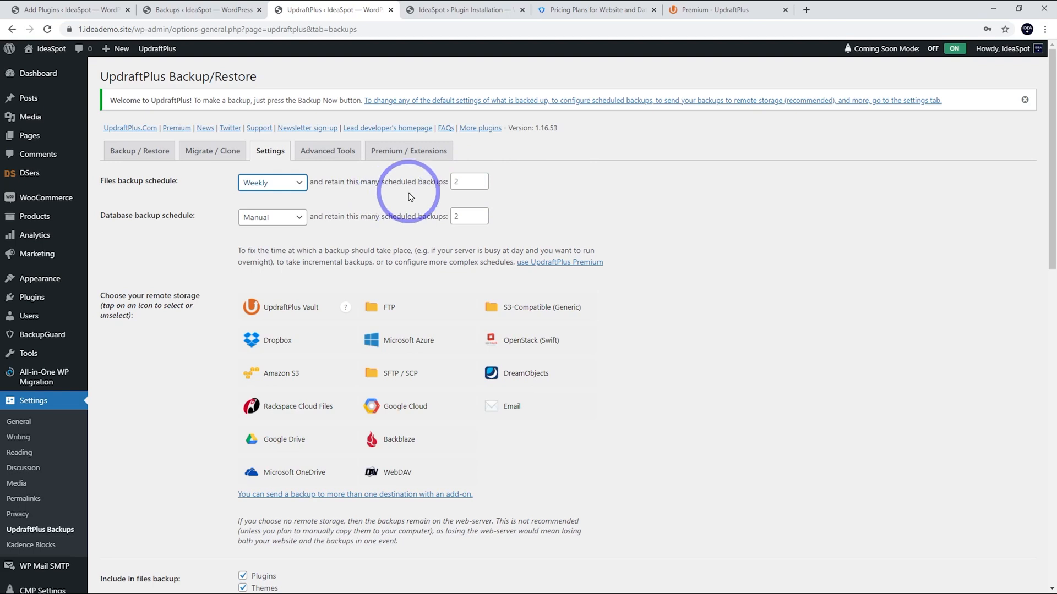
{"action": "left_click", "coordinate": [42, 335]}
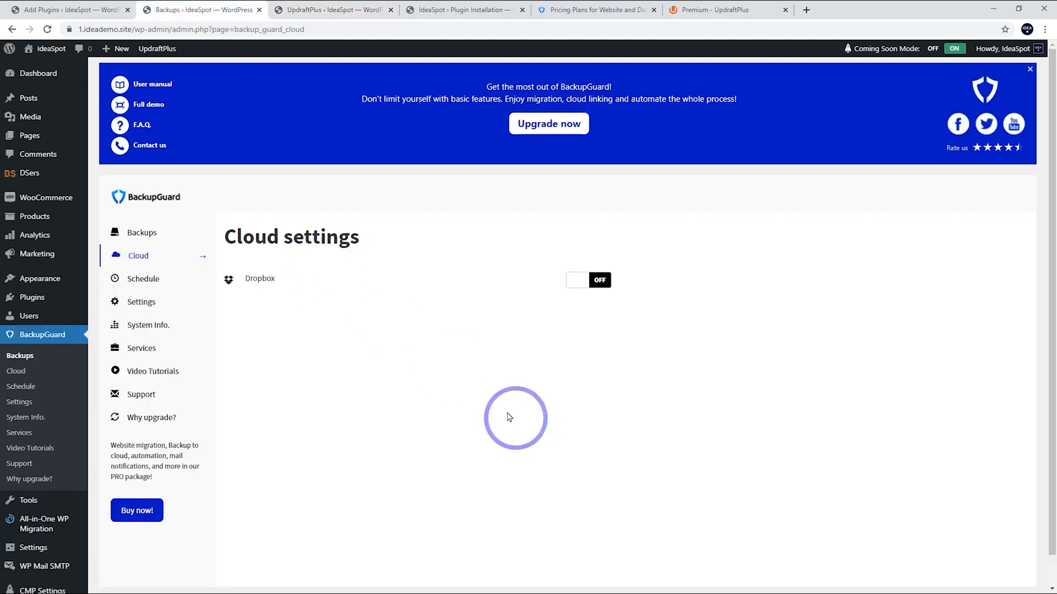
{"action": "left_click", "coordinate": [142, 232]}
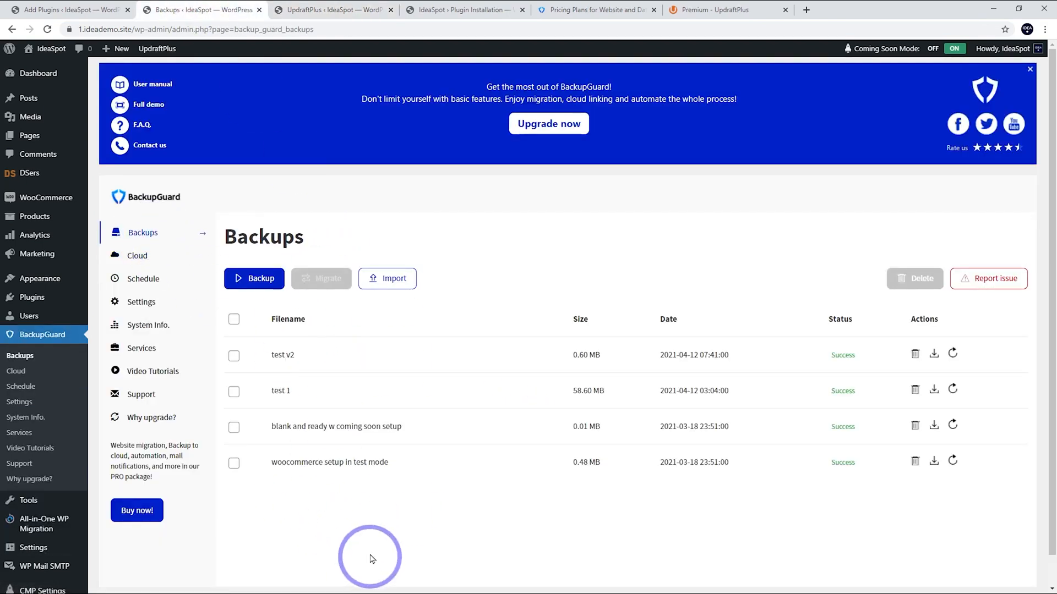
{"action": "mouse_move", "coordinate": [341, 546]}
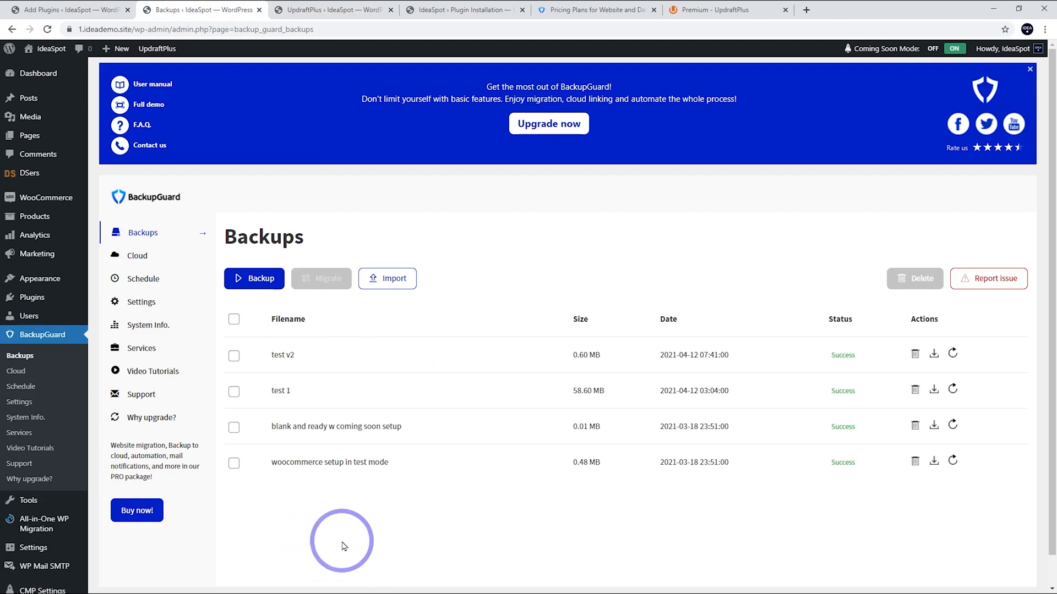
{"action": "left_click", "coordinate": [329, 10]}
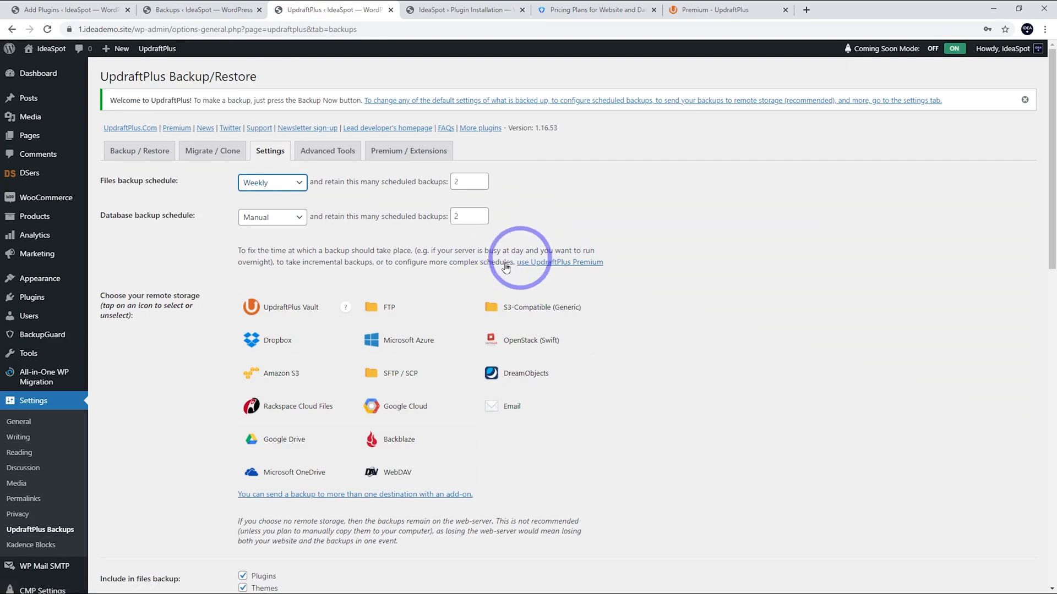
{"action": "mouse_move", "coordinate": [509, 265]}
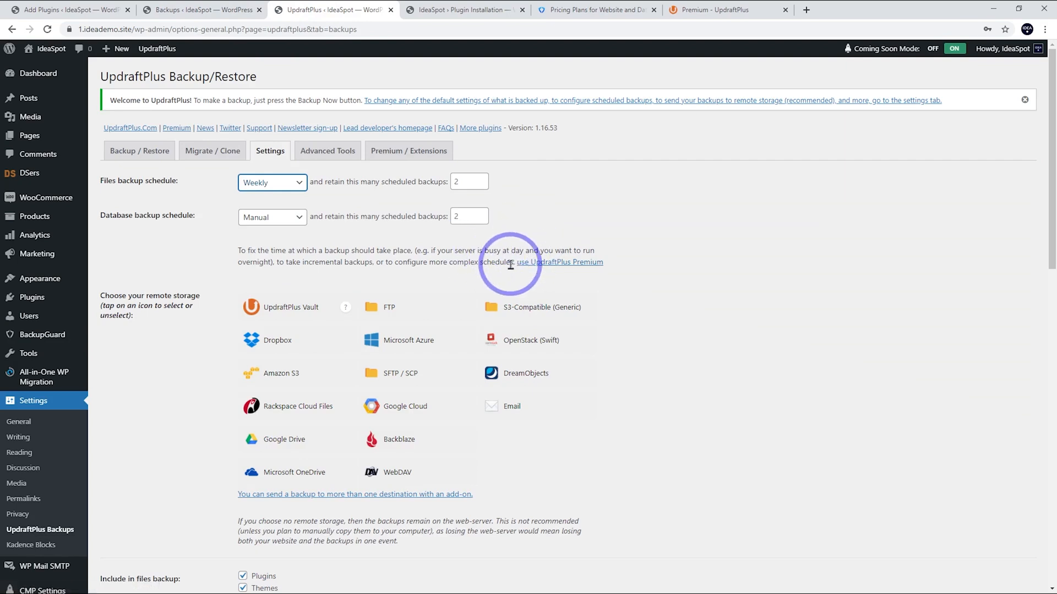
{"action": "mouse_move", "coordinate": [423, 237]}
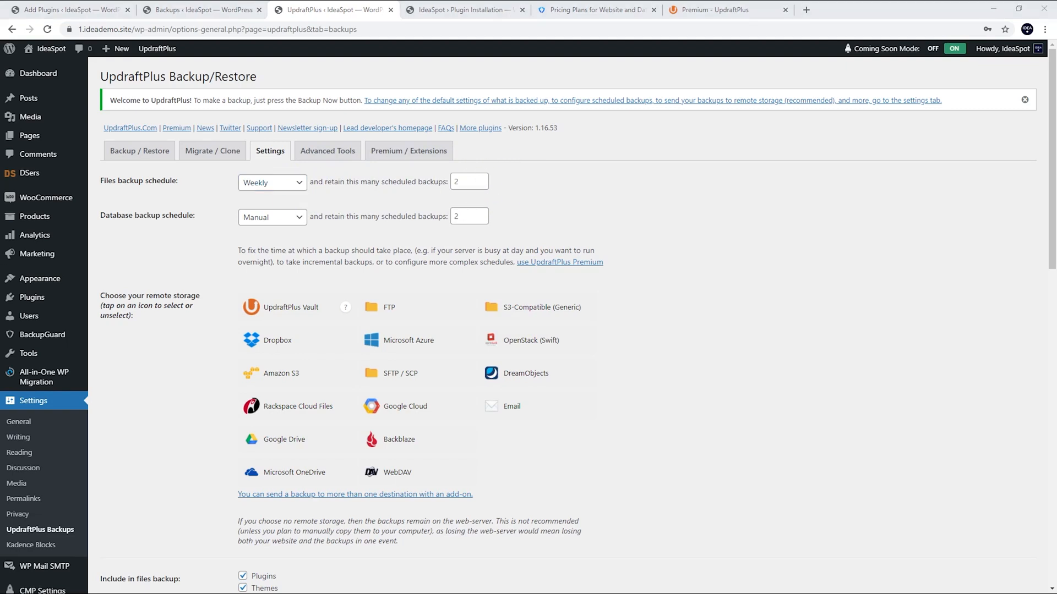
{"action": "mouse_move", "coordinate": [245, 229]}
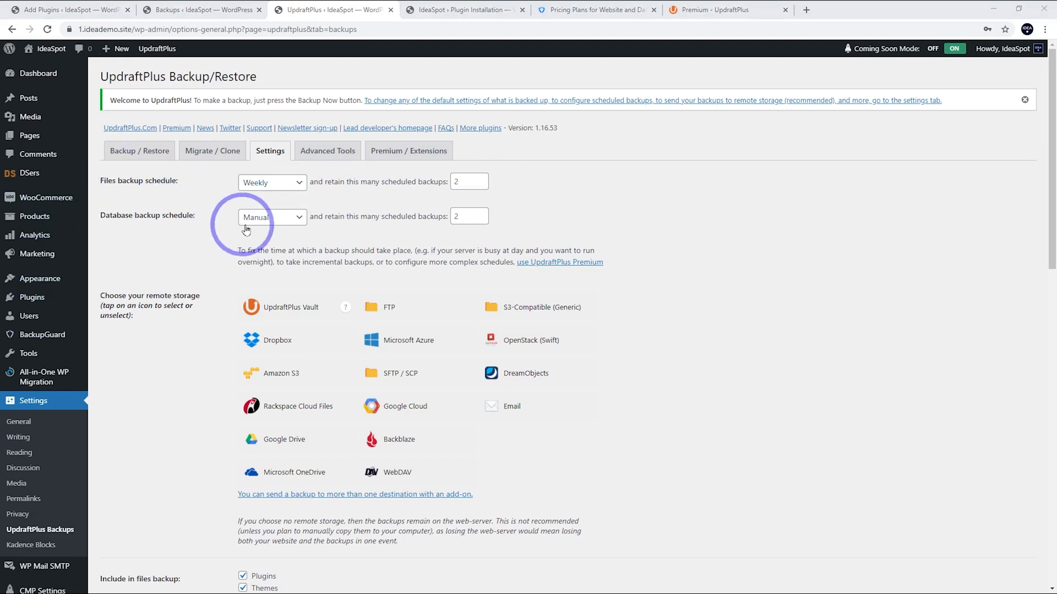
Schedule database backups Daily and file backups Monthly, each keeping 2
{"action": "left_click", "coordinate": [272, 217]}
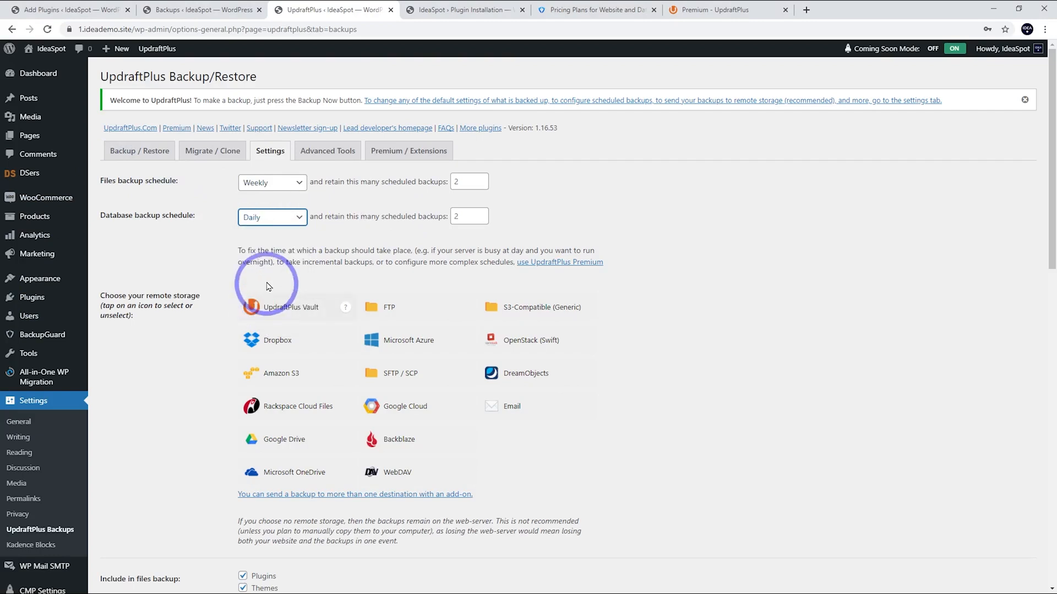
{"action": "left_click", "coordinate": [271, 182]}
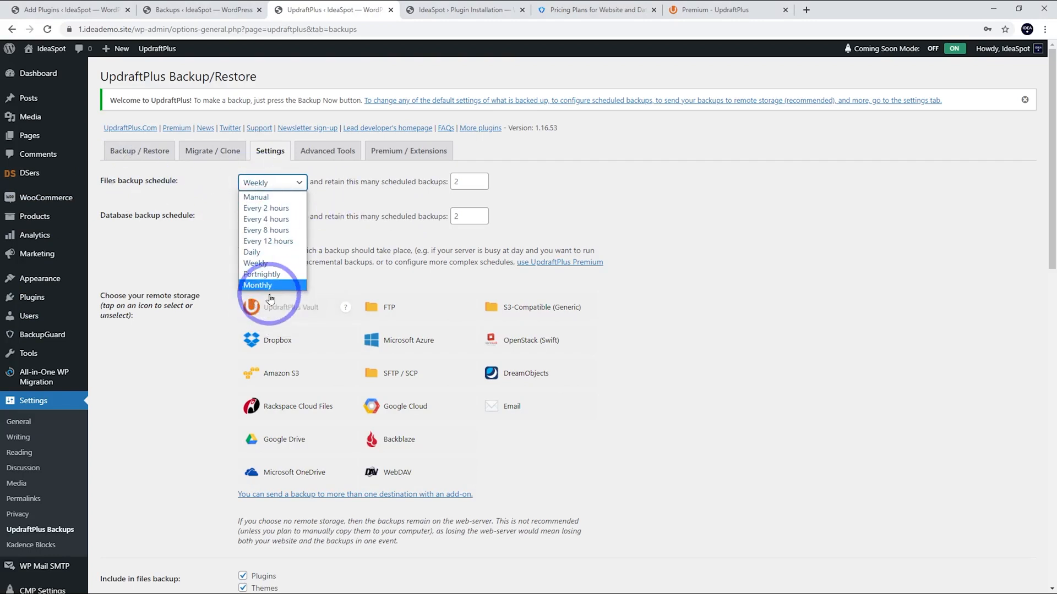
{"action": "left_click", "coordinate": [257, 284]}
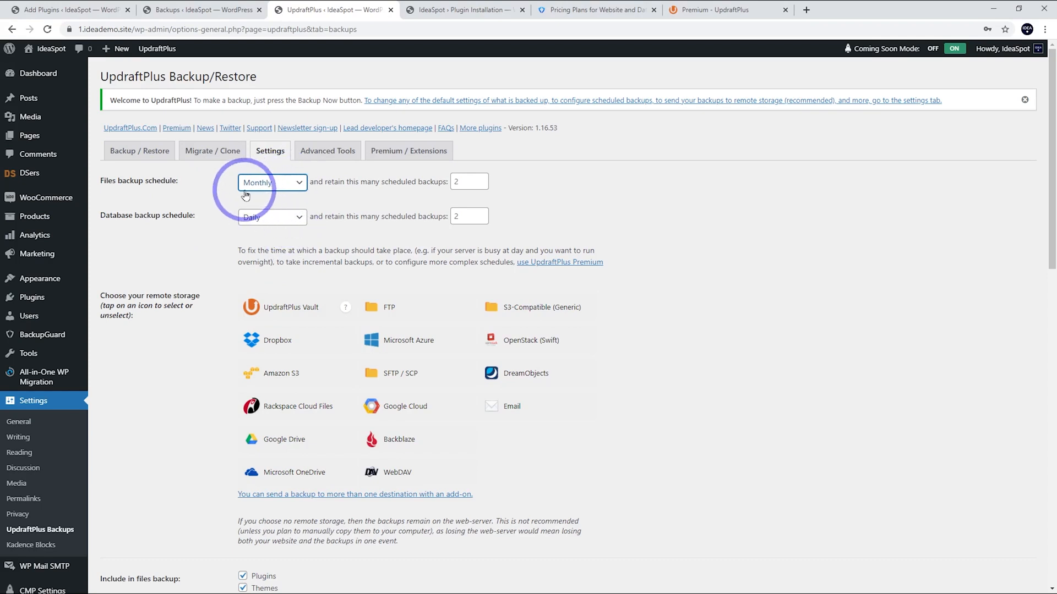
{"action": "mouse_move", "coordinate": [167, 227]}
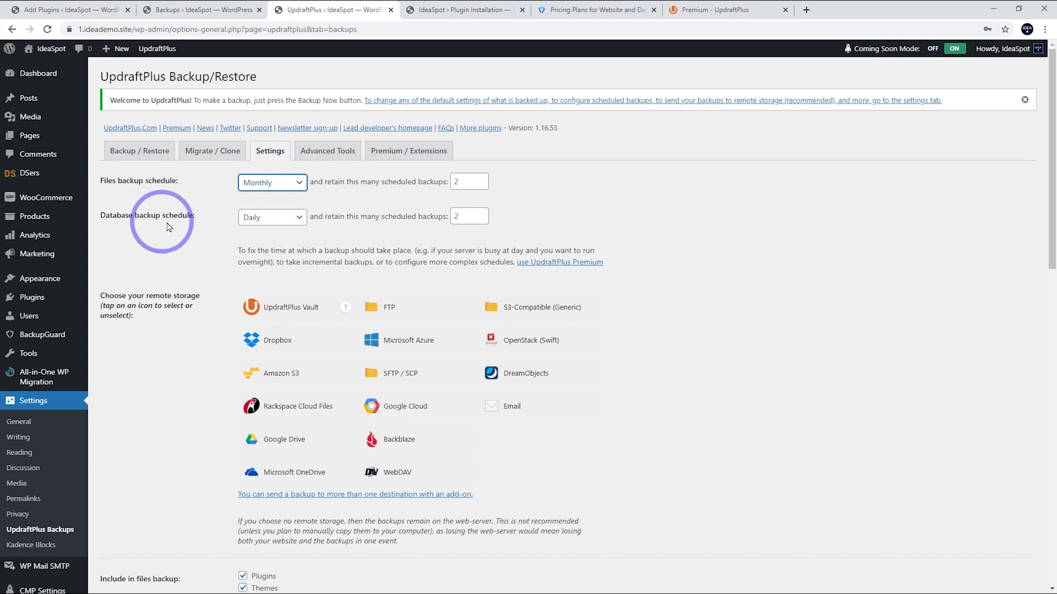
{"action": "mouse_move", "coordinate": [376, 200]}
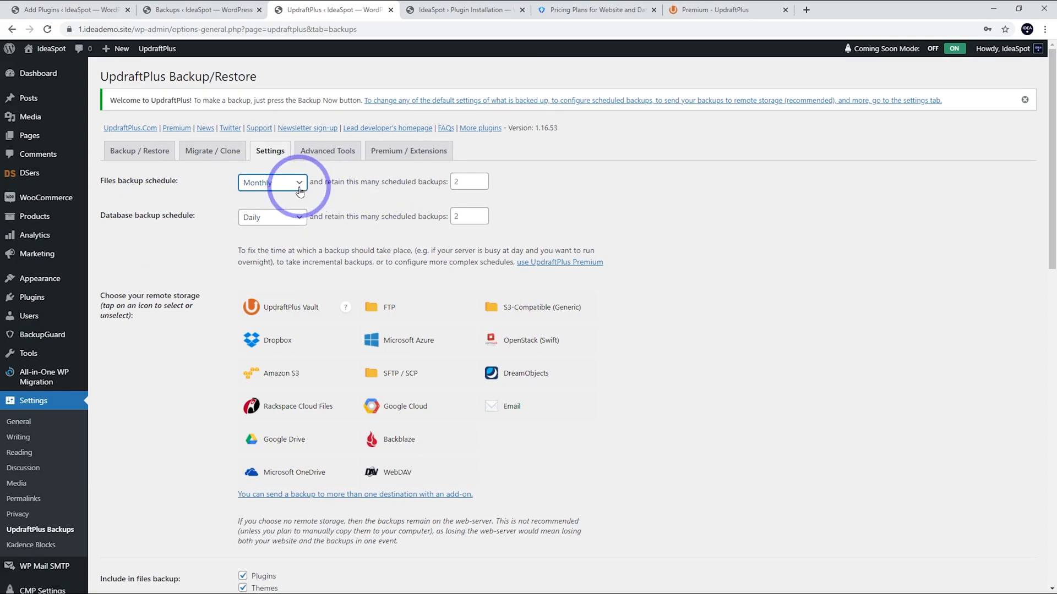
{"action": "mouse_move", "coordinate": [272, 183]}
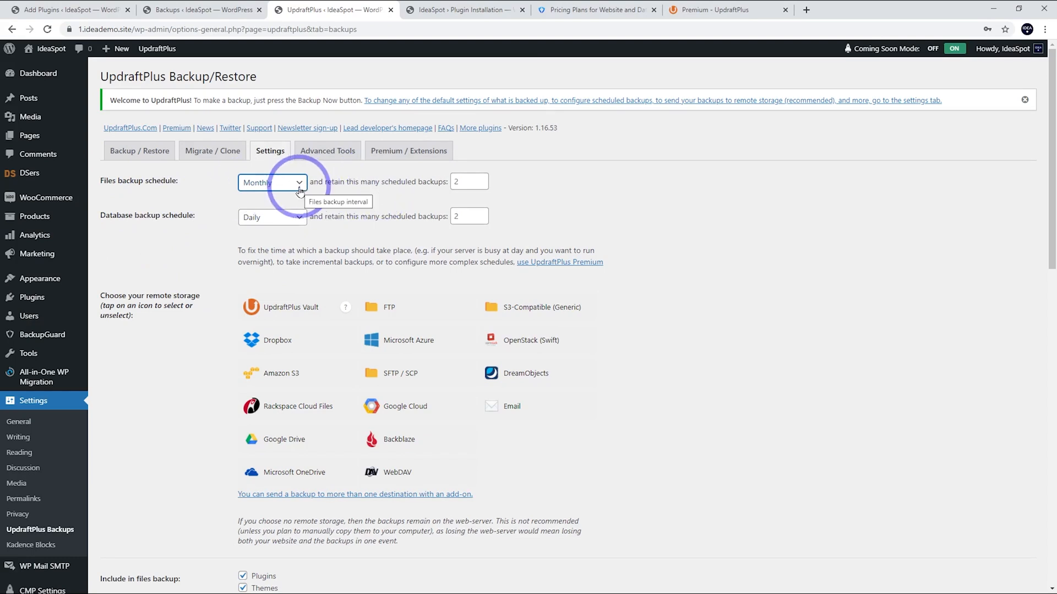
{"action": "mouse_move", "coordinate": [142, 230]}
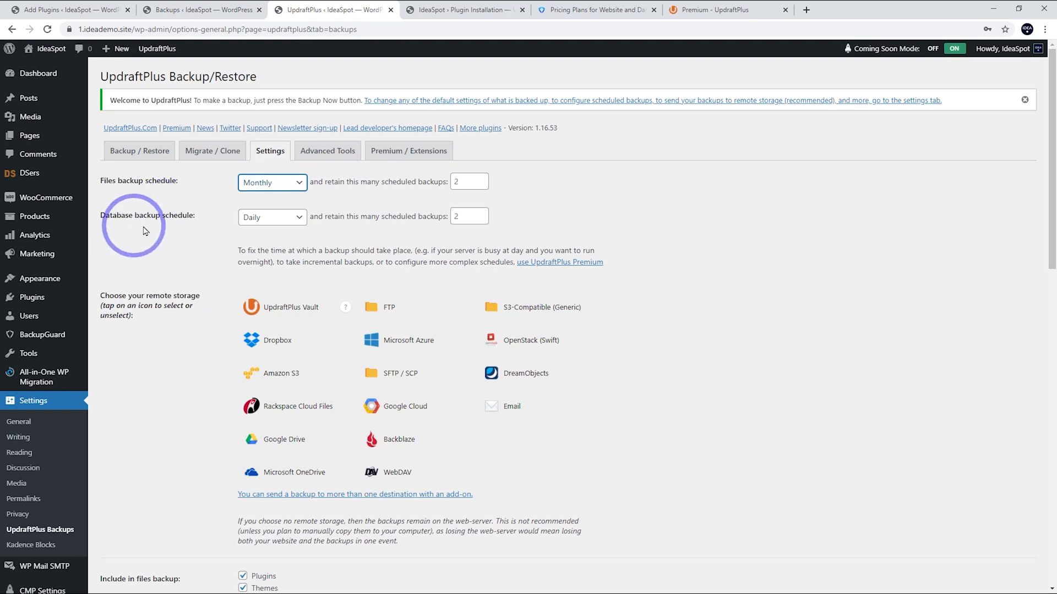
{"action": "mouse_move", "coordinate": [295, 237]}
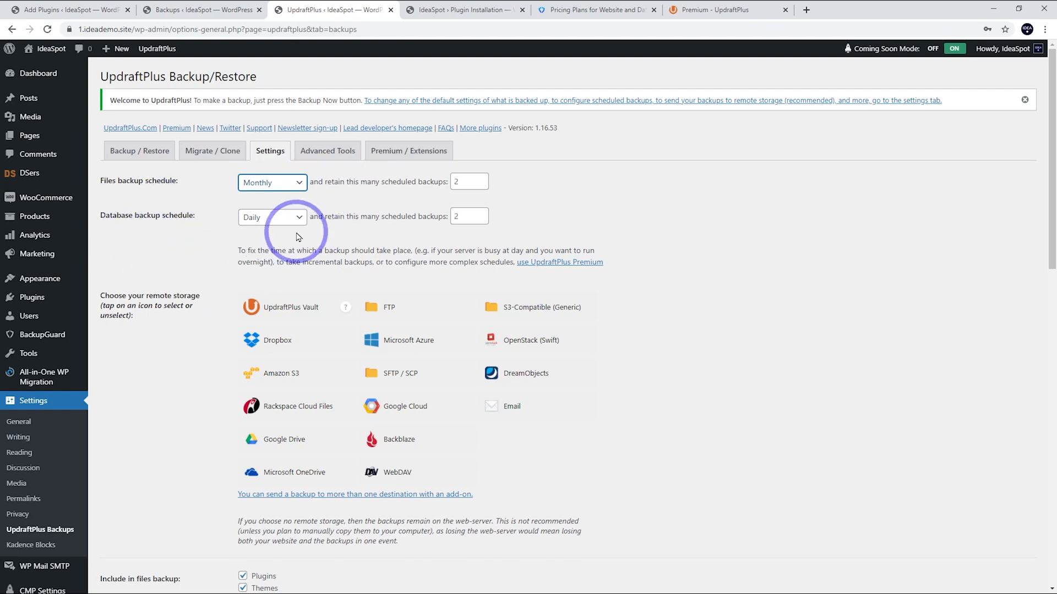
{"action": "mouse_move", "coordinate": [162, 180]}
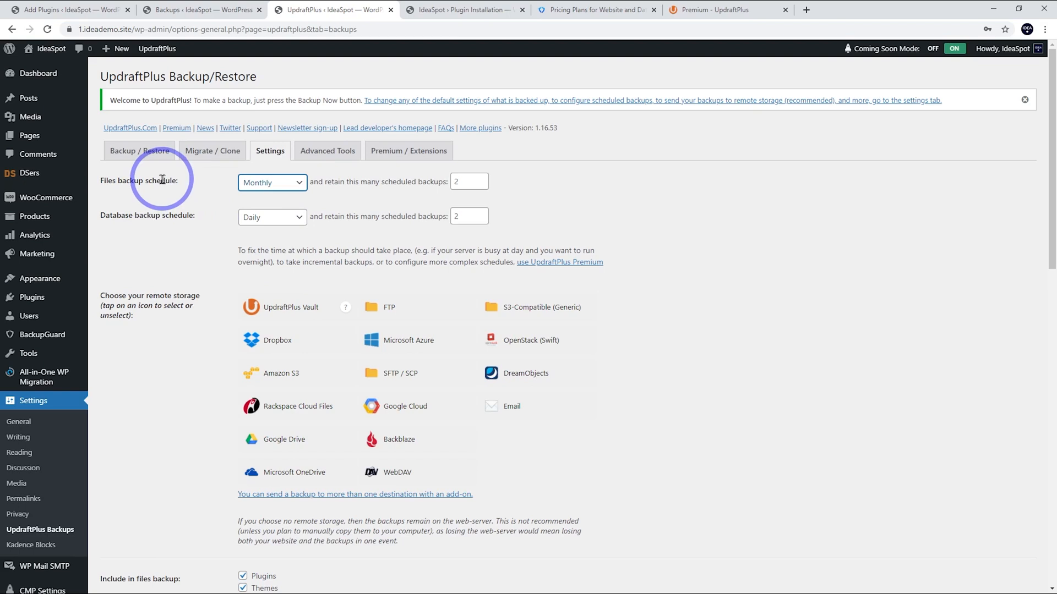
{"action": "mouse_move", "coordinate": [142, 210]}
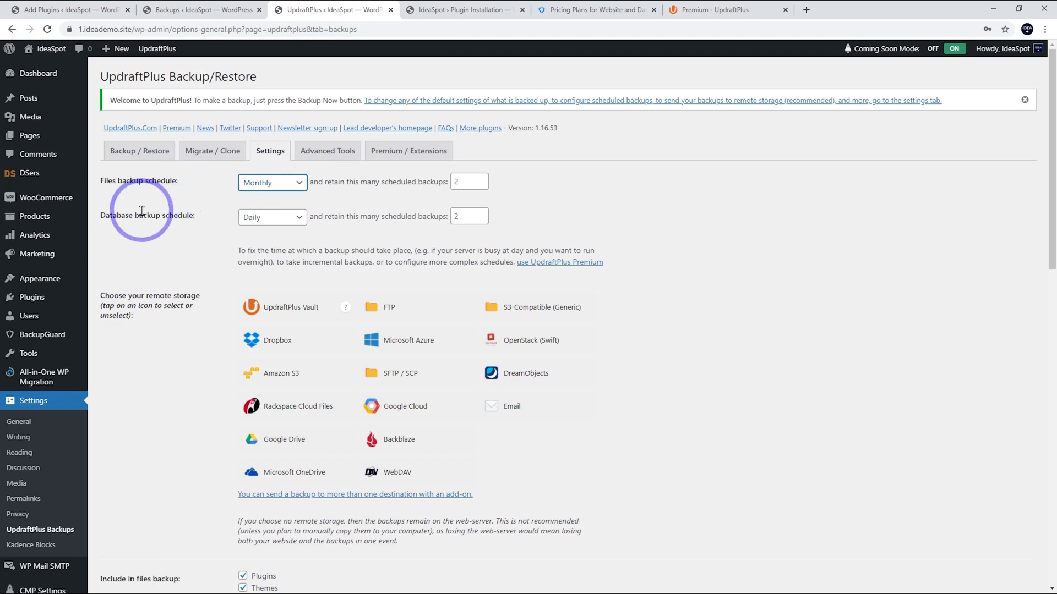
{"action": "mouse_move", "coordinate": [262, 235]}
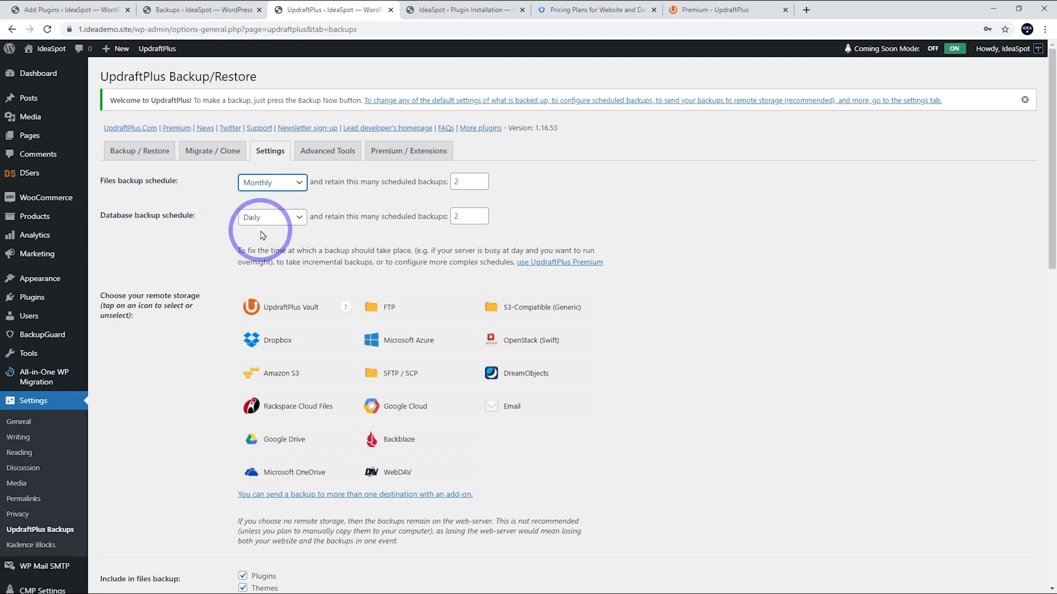
{"action": "mouse_move", "coordinate": [263, 222]}
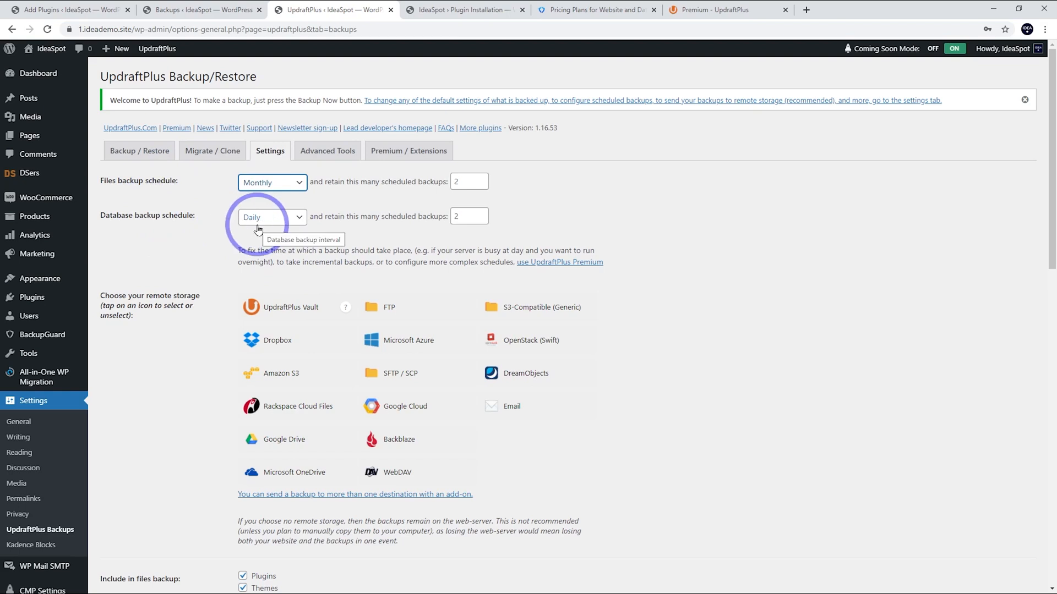
{"action": "mouse_move", "coordinate": [375, 229]}
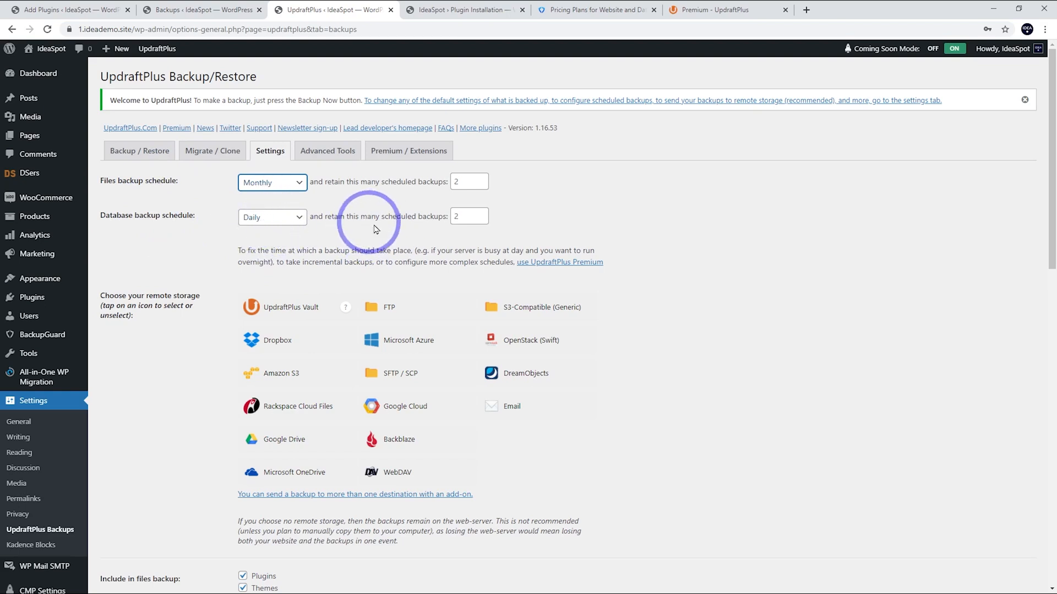
{"action": "mouse_move", "coordinate": [371, 240]}
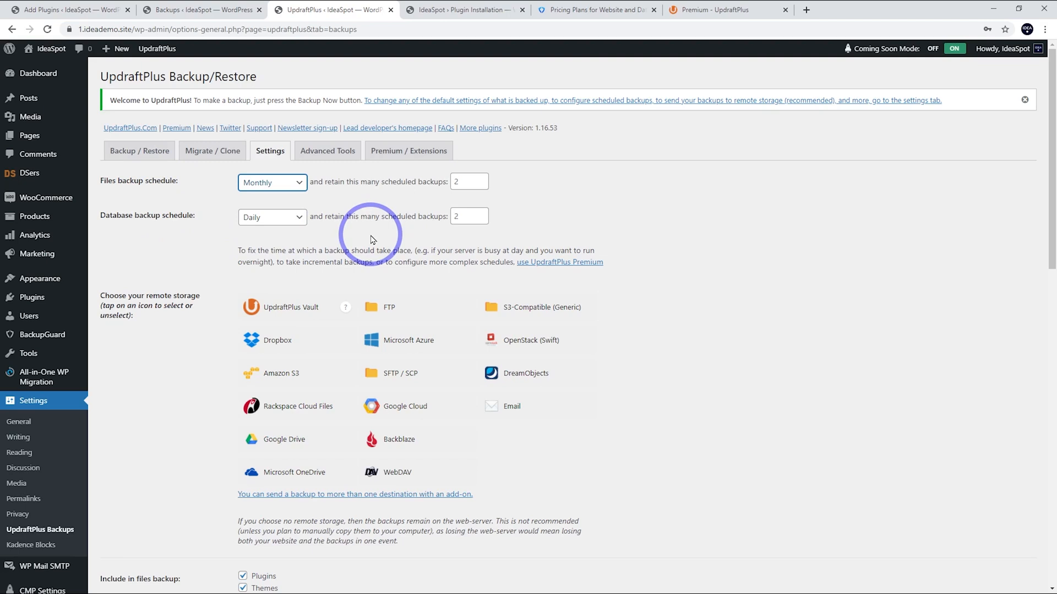
{"action": "mouse_move", "coordinate": [298, 202]}
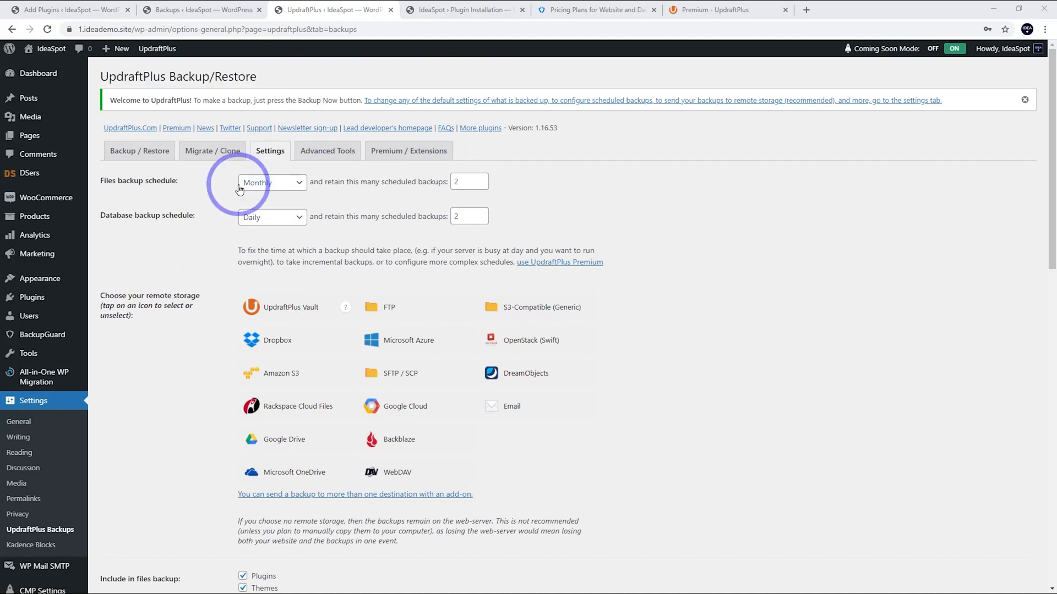
{"action": "mouse_move", "coordinate": [144, 192]}
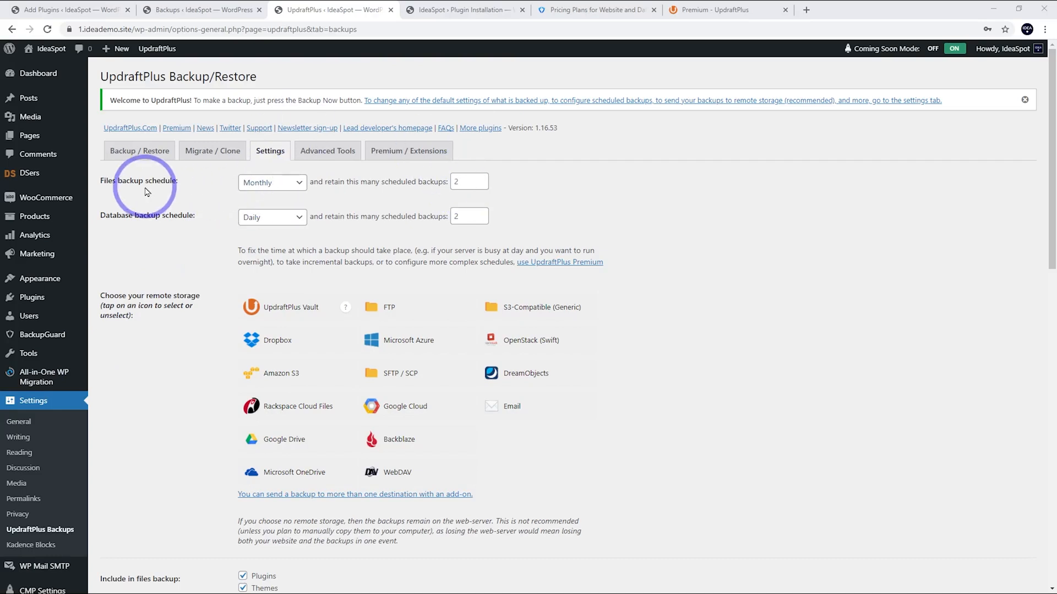
{"action": "mouse_move", "coordinate": [246, 246]}
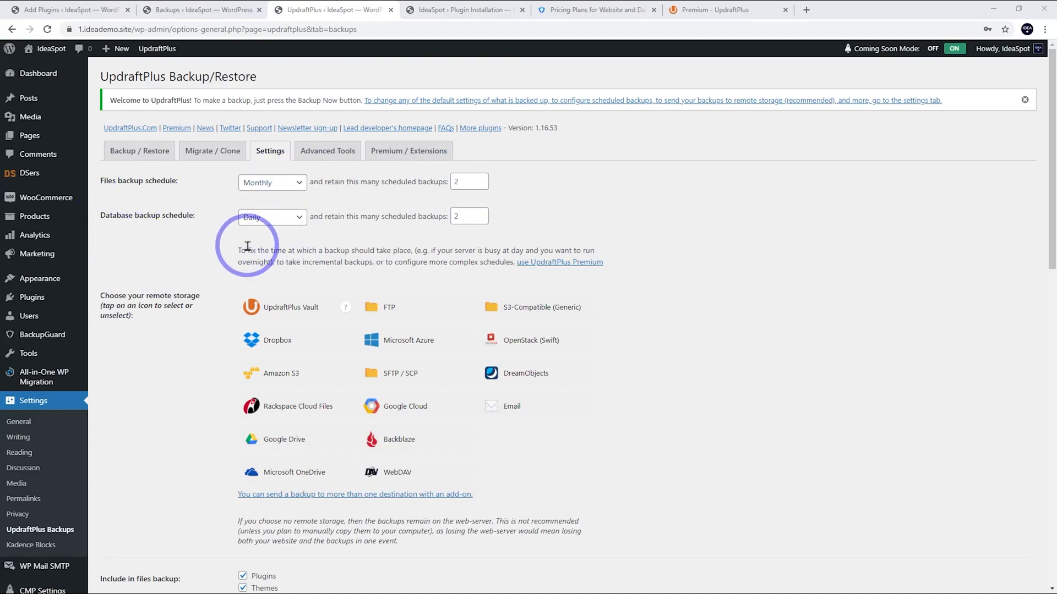
{"action": "mouse_move", "coordinate": [206, 242]}
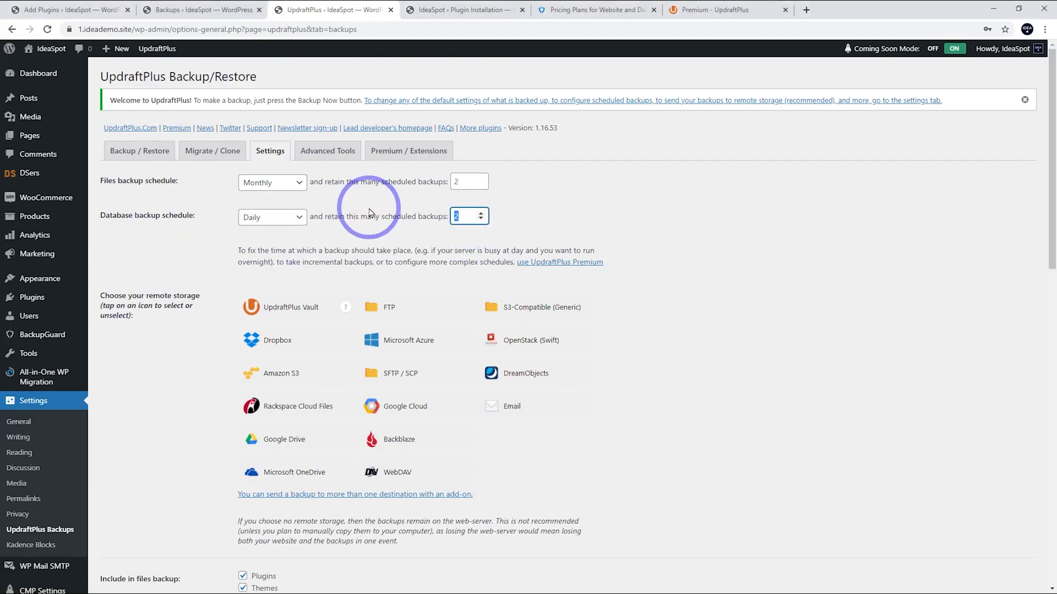
Set the database schedule to Weekly retaining 26, then bring up BackupGuard pricing
{"action": "type", "text": "180"}
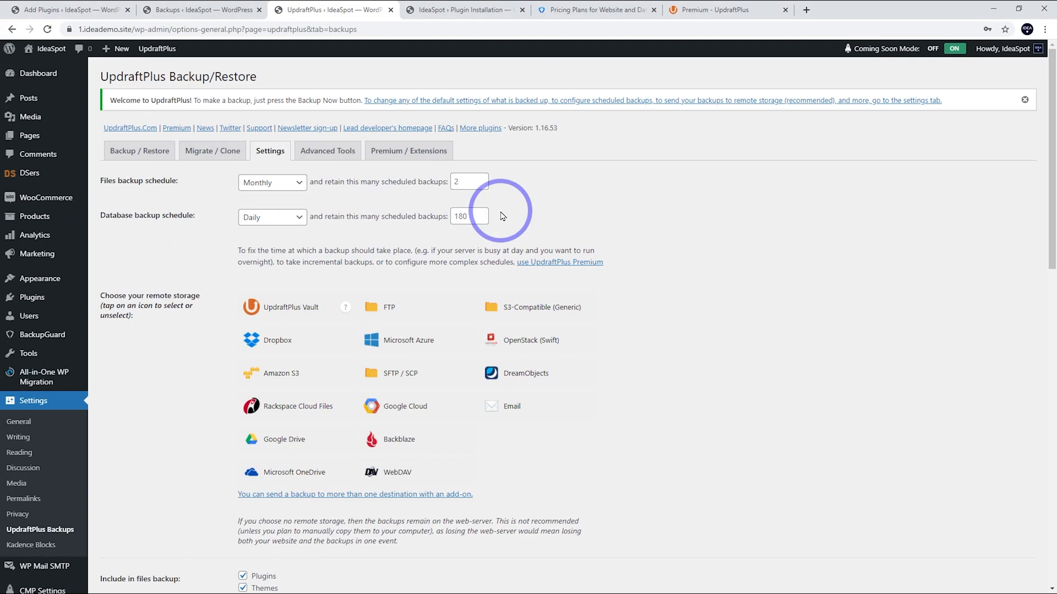
{"action": "mouse_move", "coordinate": [519, 220]}
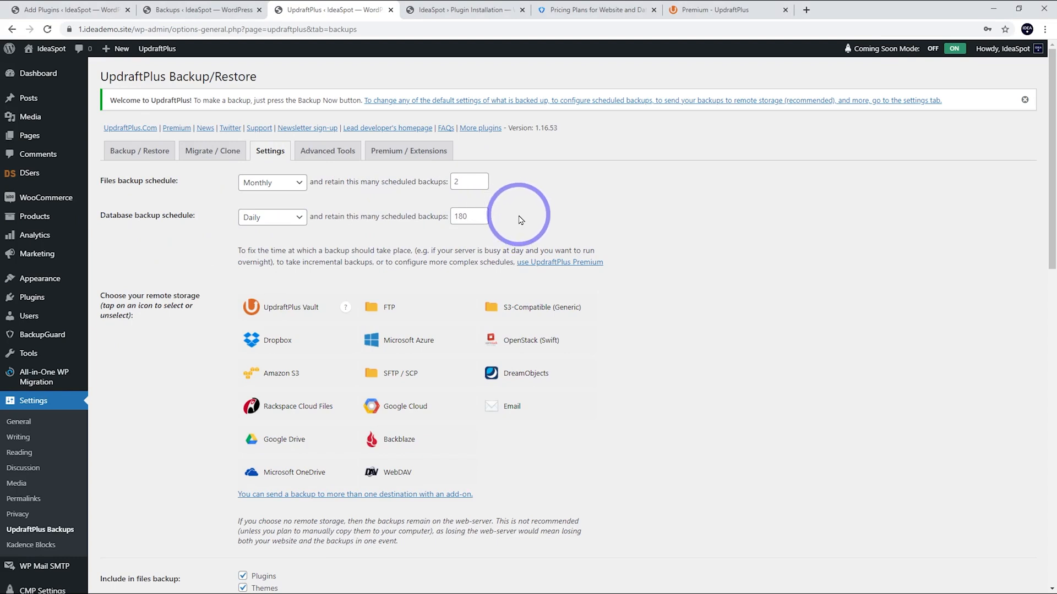
{"action": "left_click", "coordinate": [272, 217]}
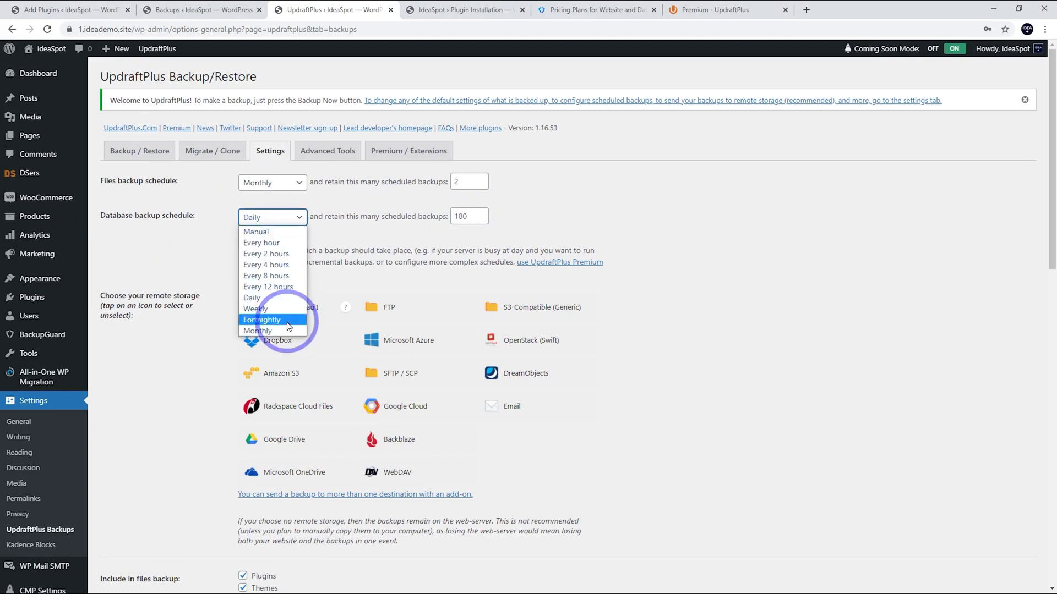
{"action": "left_click", "coordinate": [255, 308]}
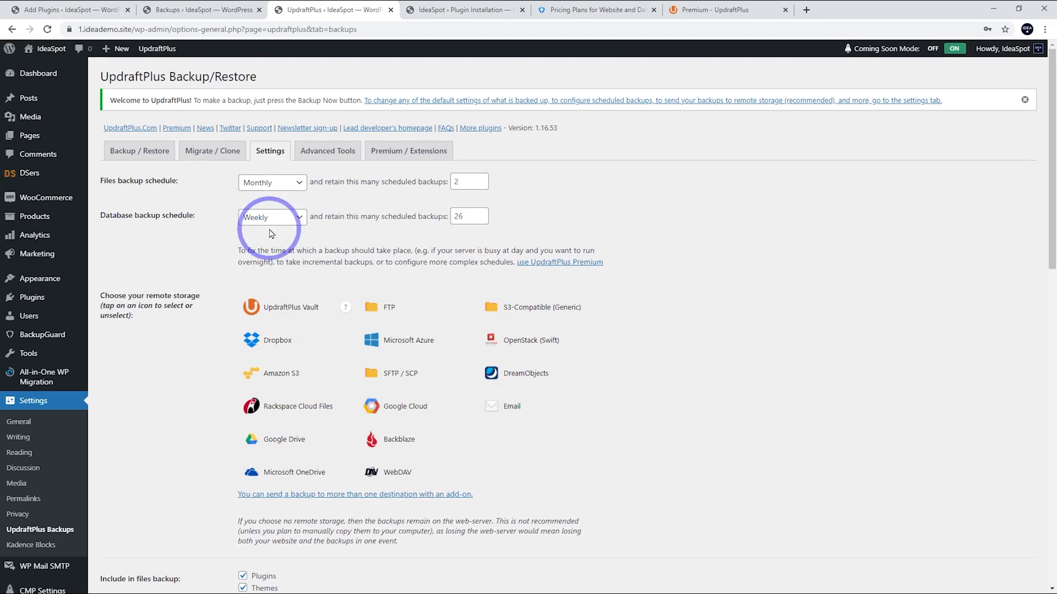
{"action": "mouse_move", "coordinate": [88, 365]}
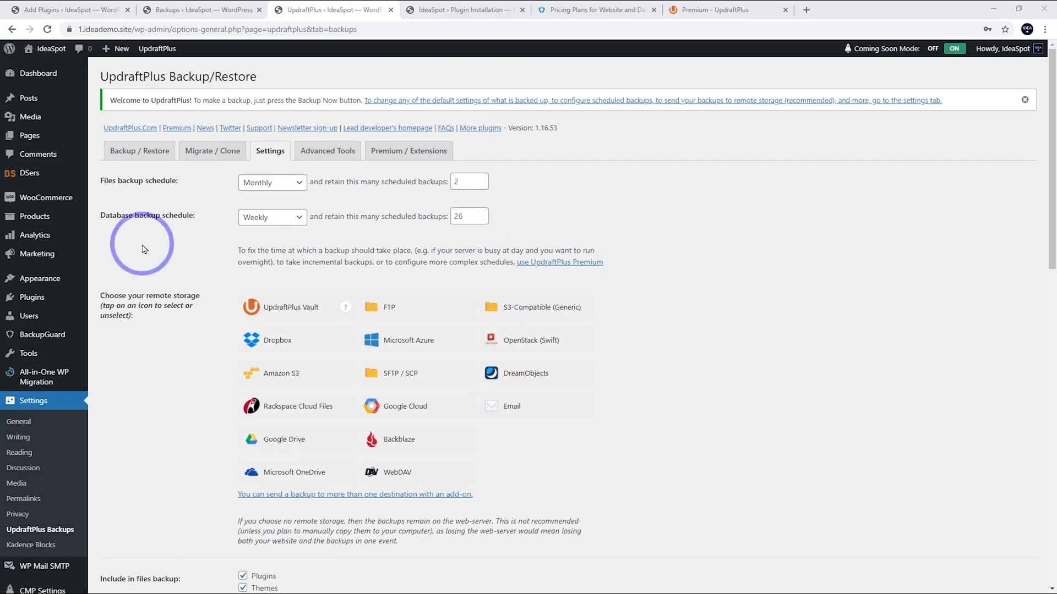
{"action": "left_click", "coordinate": [595, 10]}
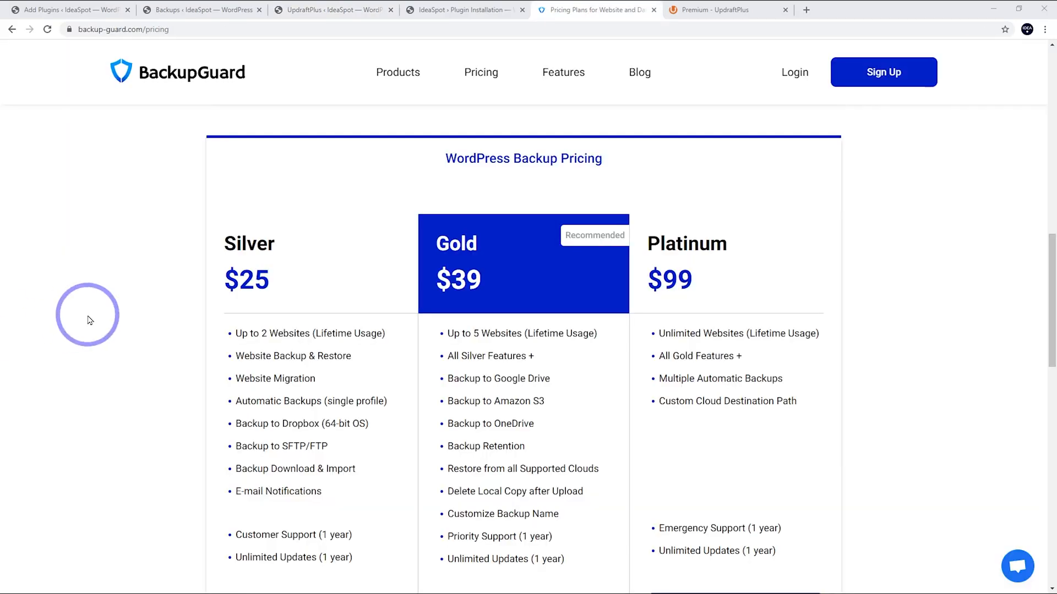
{"action": "mouse_move", "coordinate": [235, 328]}
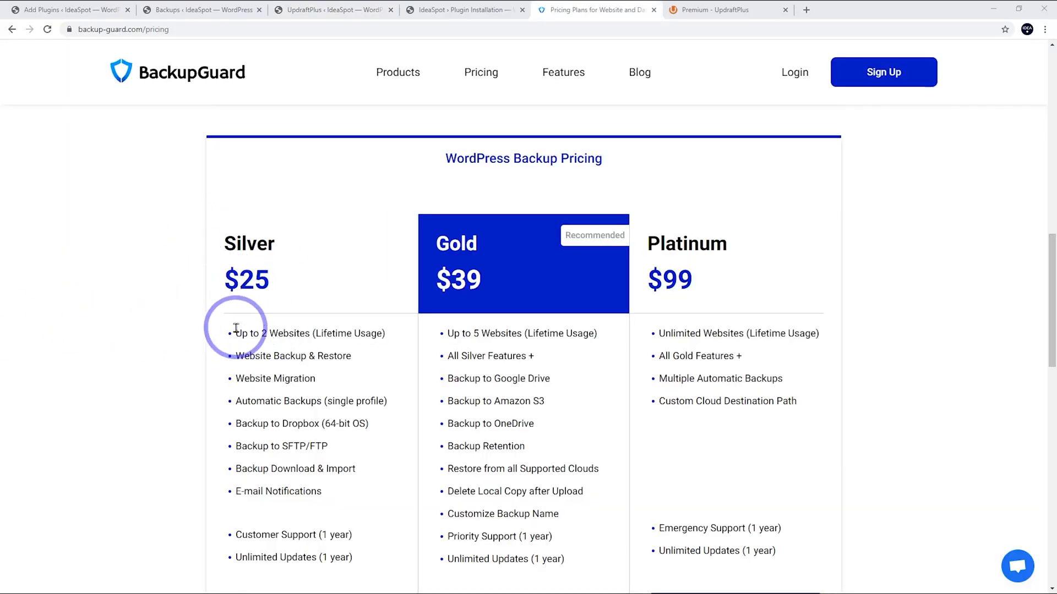
{"action": "mouse_move", "coordinate": [317, 533]}
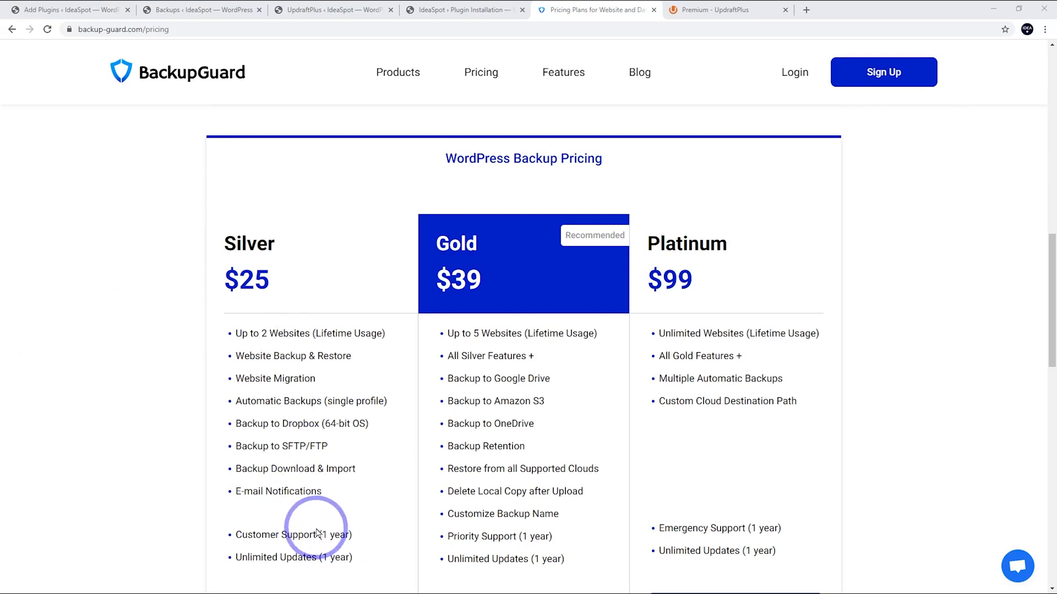
View the UpdraftPlus Premium page listing Enterprise, Agency, Business, Personal and Gold plans
{"action": "left_click", "coordinate": [714, 9]}
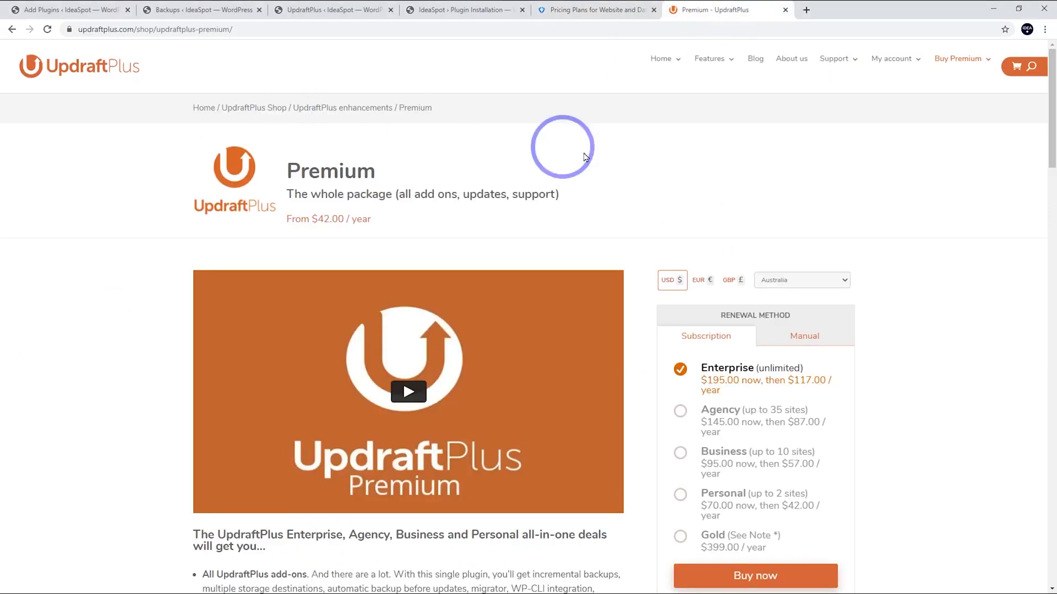
{"action": "mouse_move", "coordinate": [792, 530]}
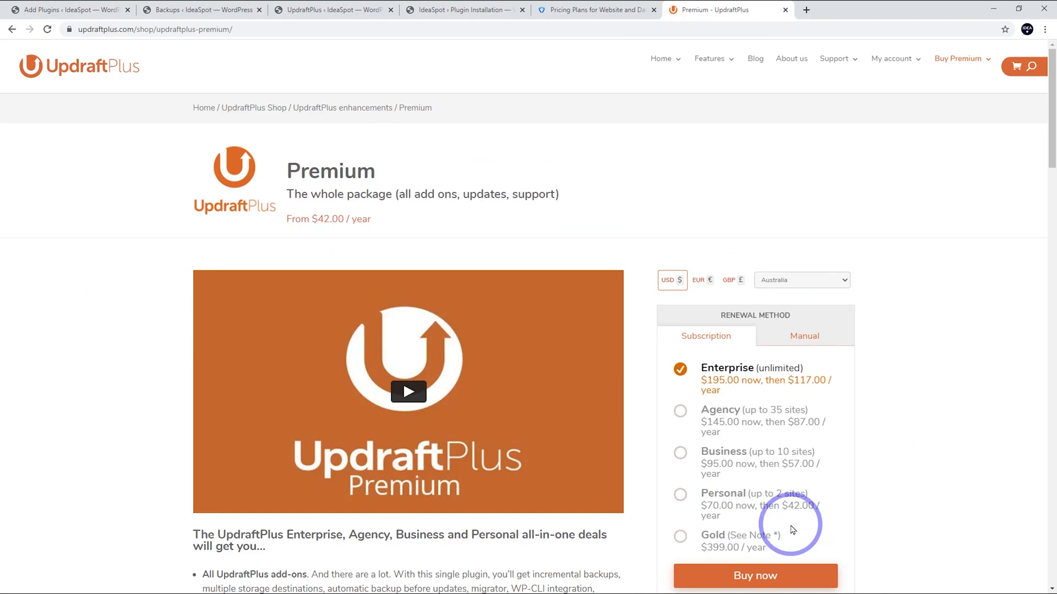
{"action": "mouse_move", "coordinate": [807, 517]}
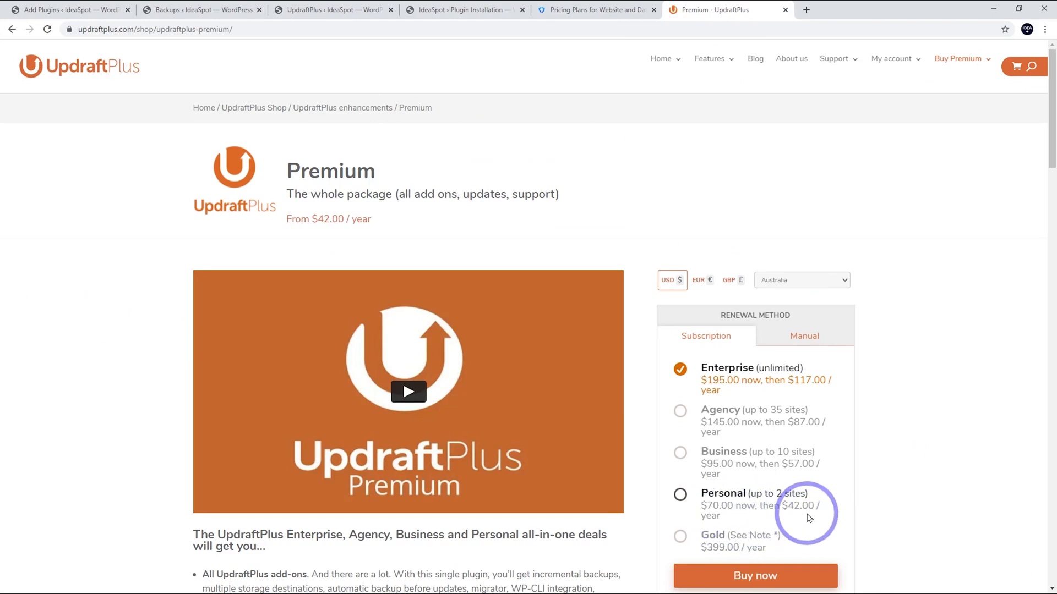
{"action": "mouse_move", "coordinate": [791, 521]}
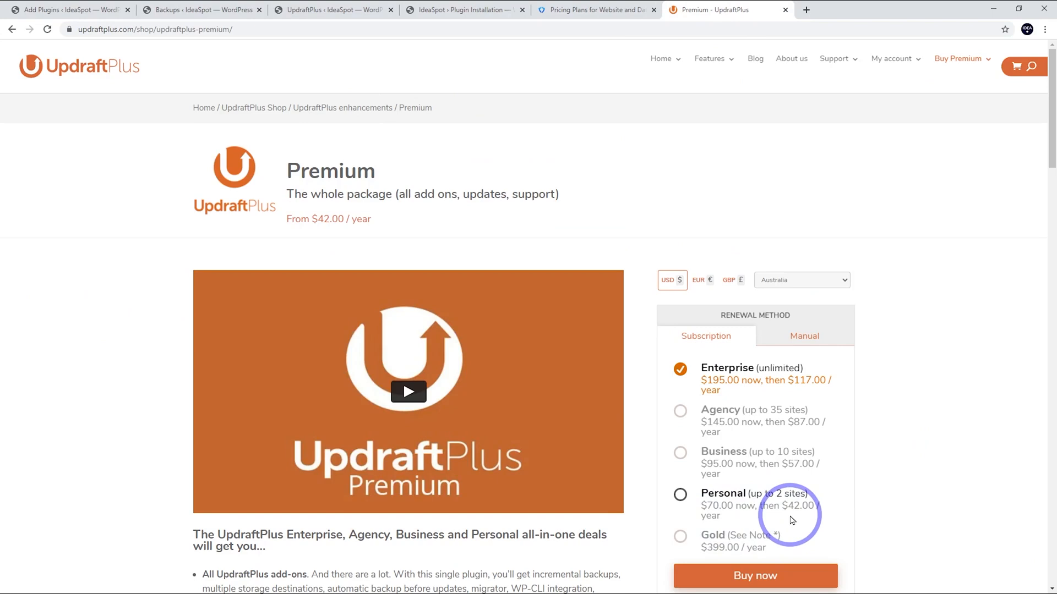
{"action": "mouse_move", "coordinate": [629, 153]}
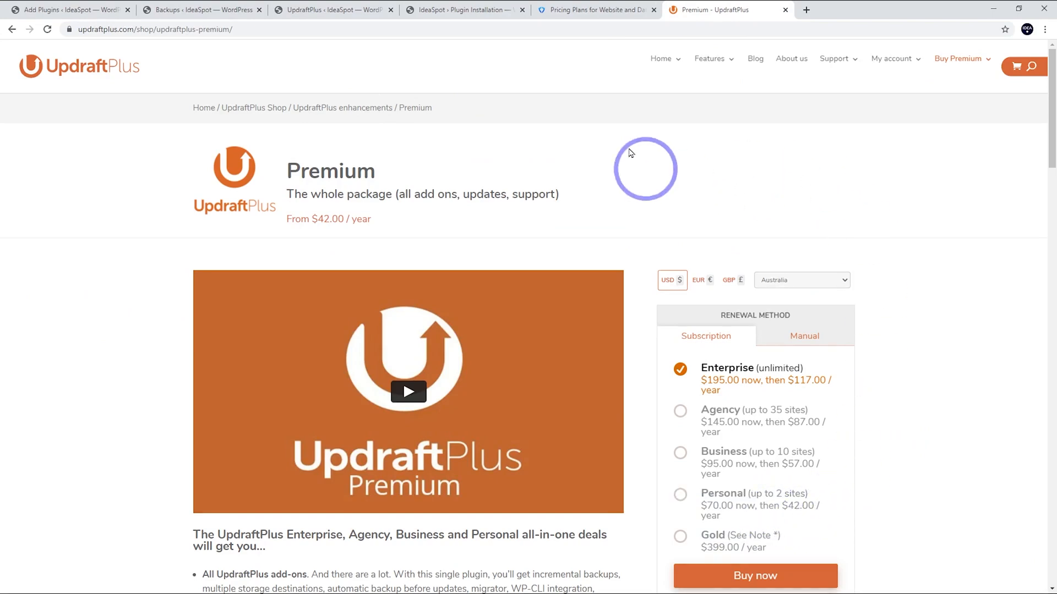
{"action": "mouse_move", "coordinate": [240, 125]}
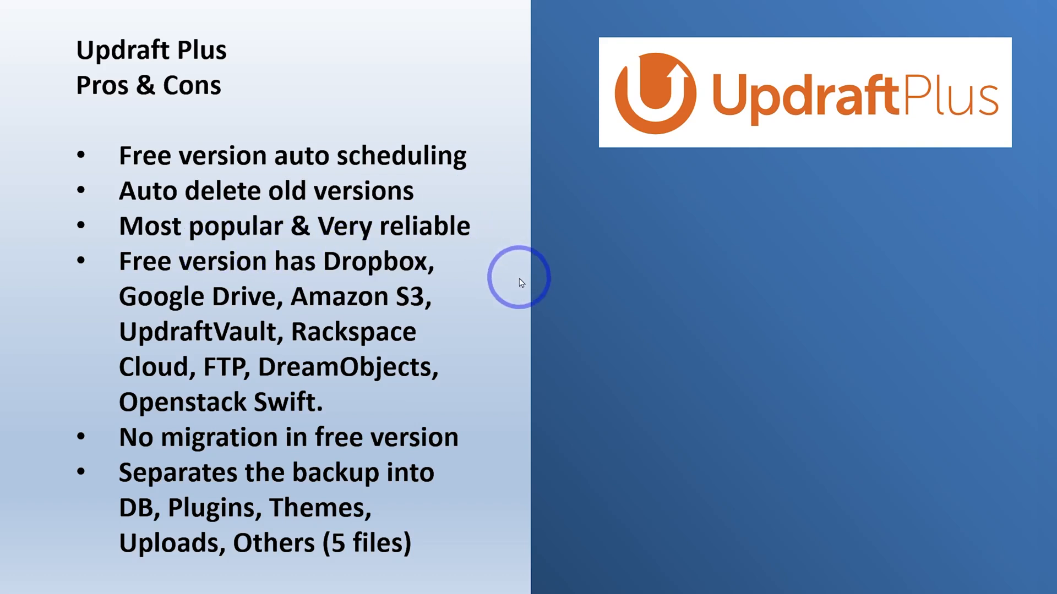
{"action": "mouse_move", "coordinate": [483, 311]}
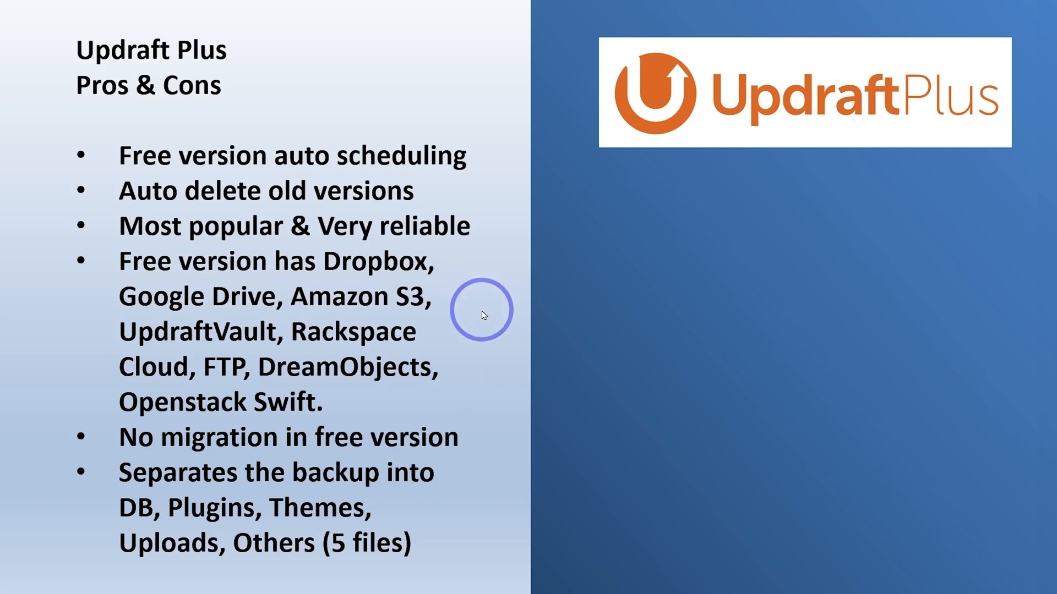
{"action": "mouse_move", "coordinate": [487, 339]}
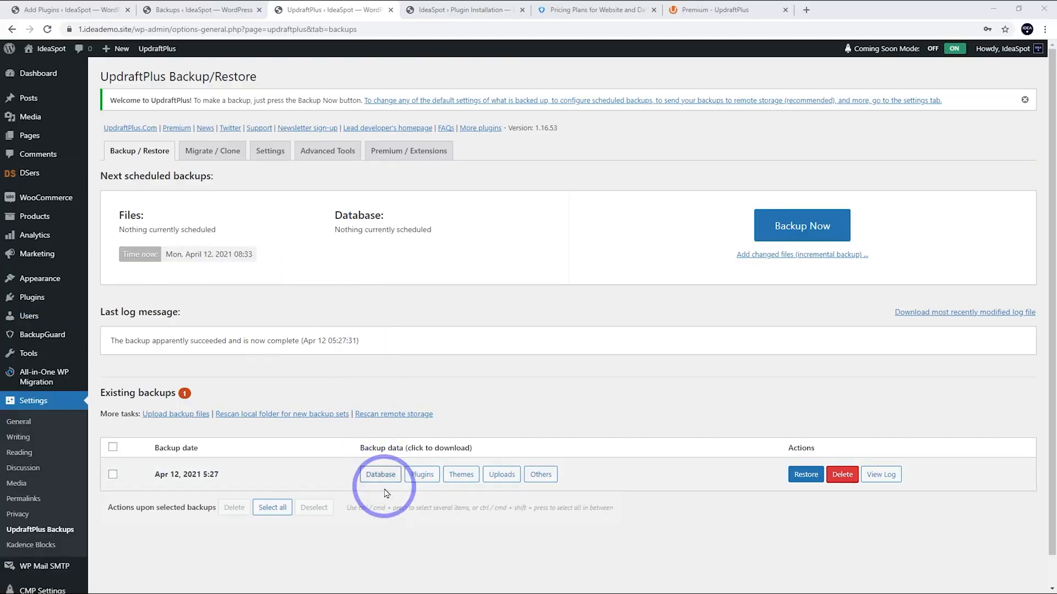
{"action": "mouse_move", "coordinate": [541, 475]}
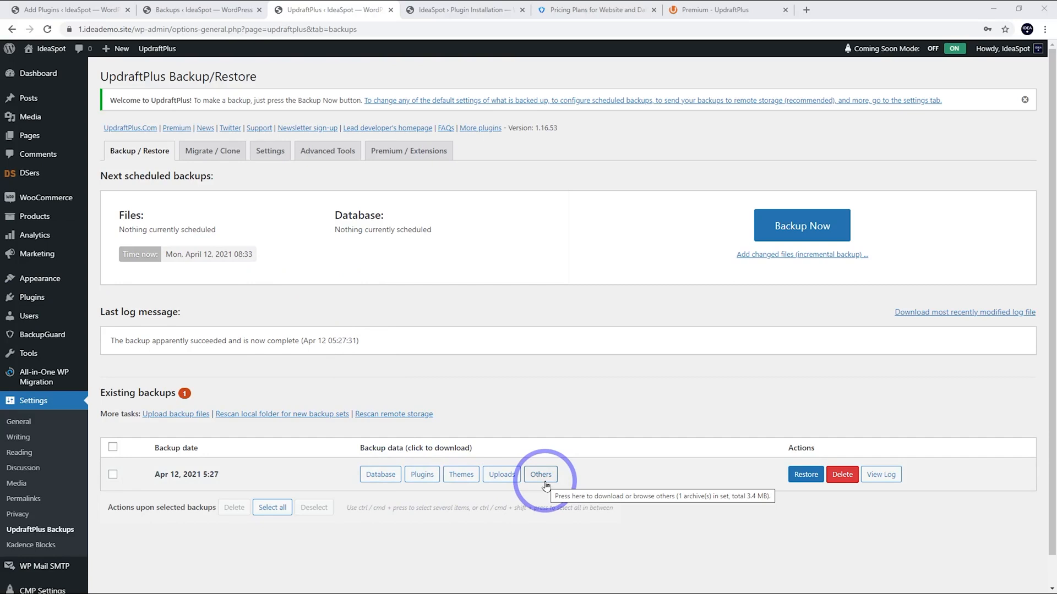
{"action": "mouse_move", "coordinate": [565, 500]}
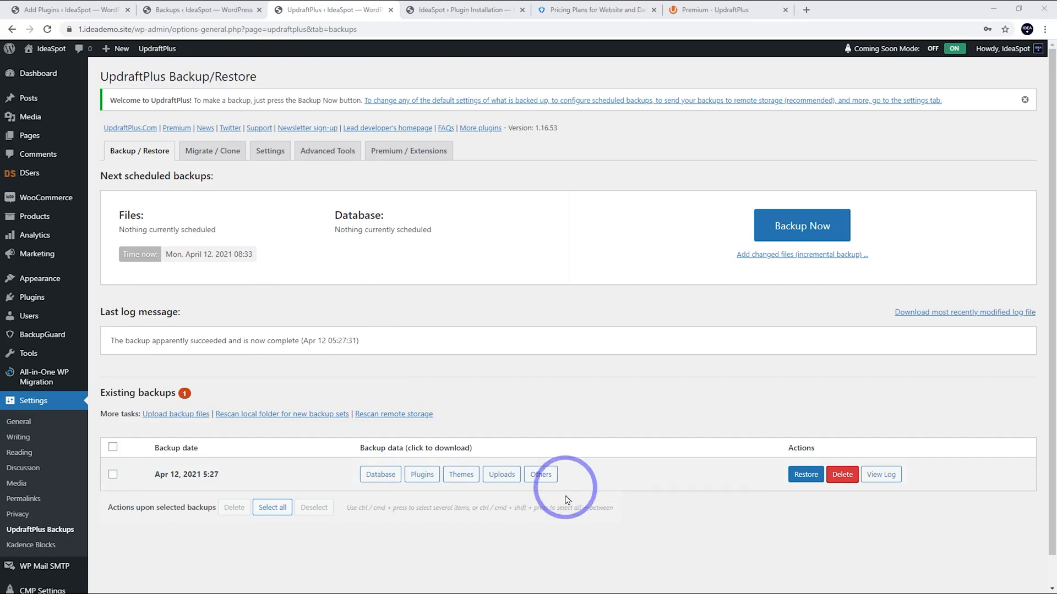
{"action": "mouse_move", "coordinate": [552, 499]}
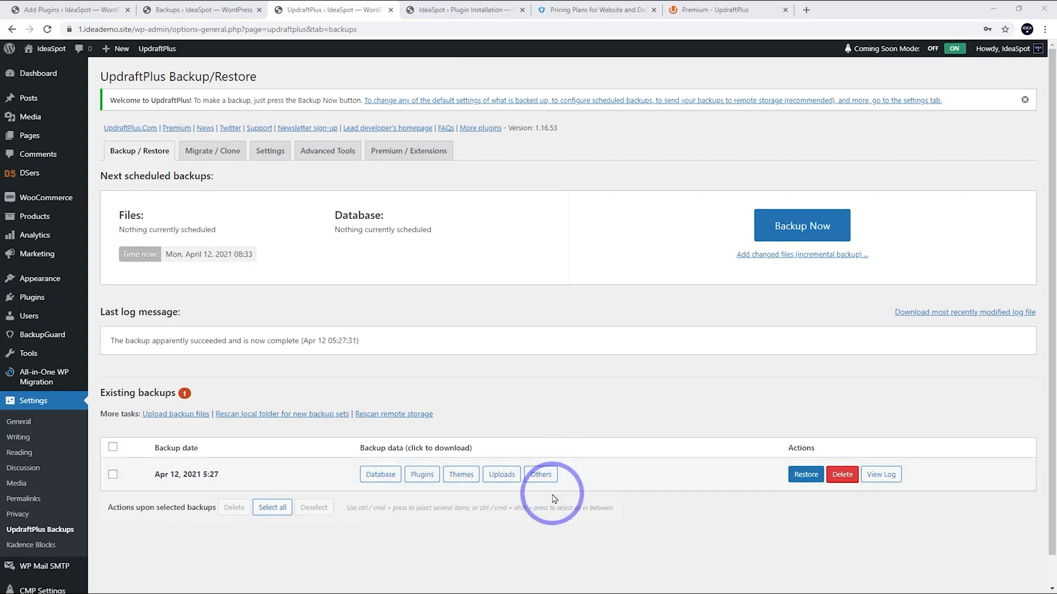
{"action": "mouse_move", "coordinate": [674, 463]}
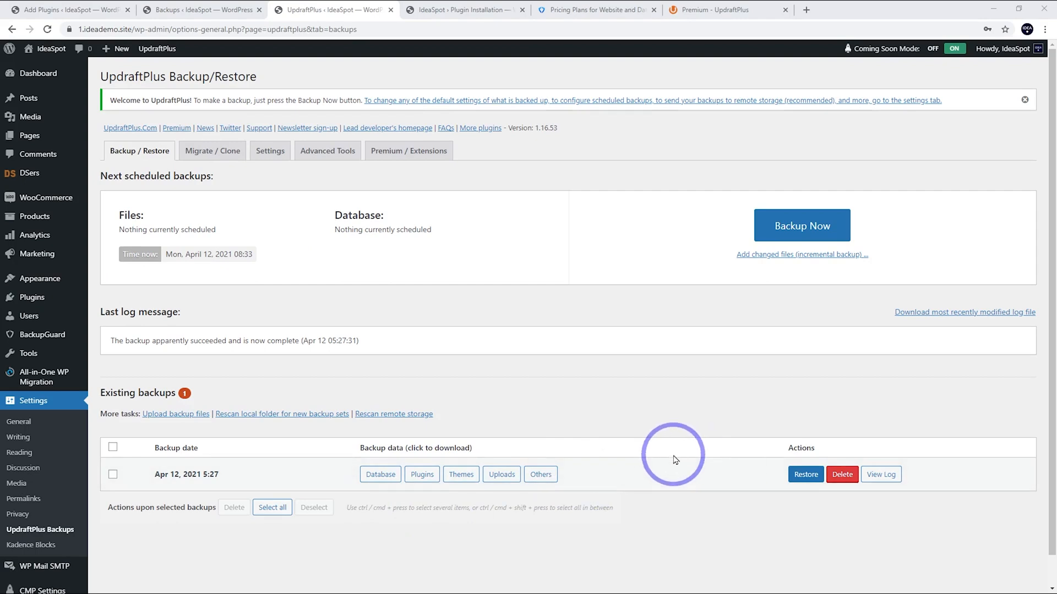
{"action": "mouse_move", "coordinate": [689, 443]}
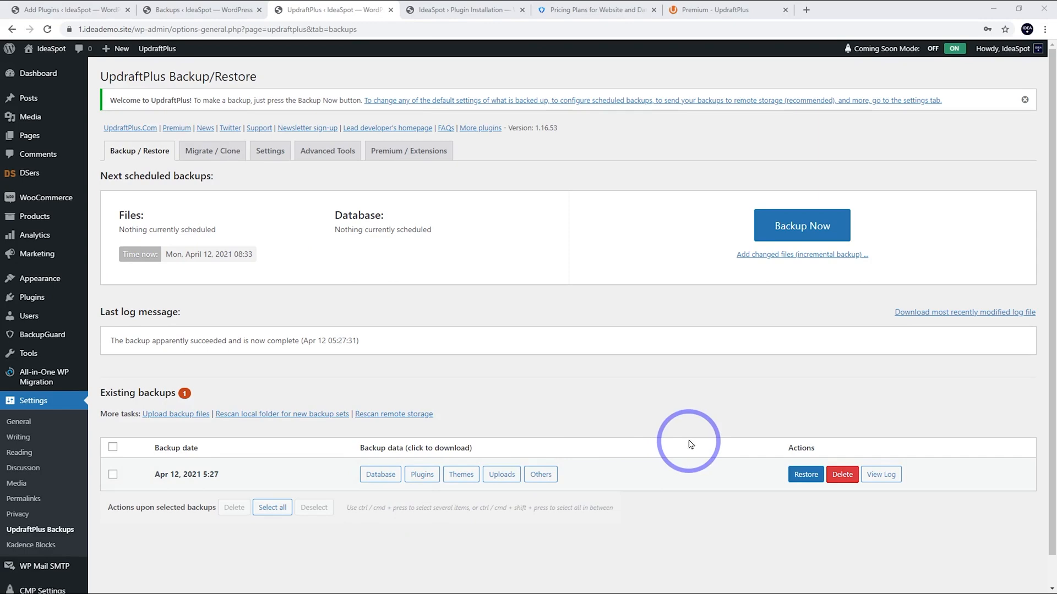